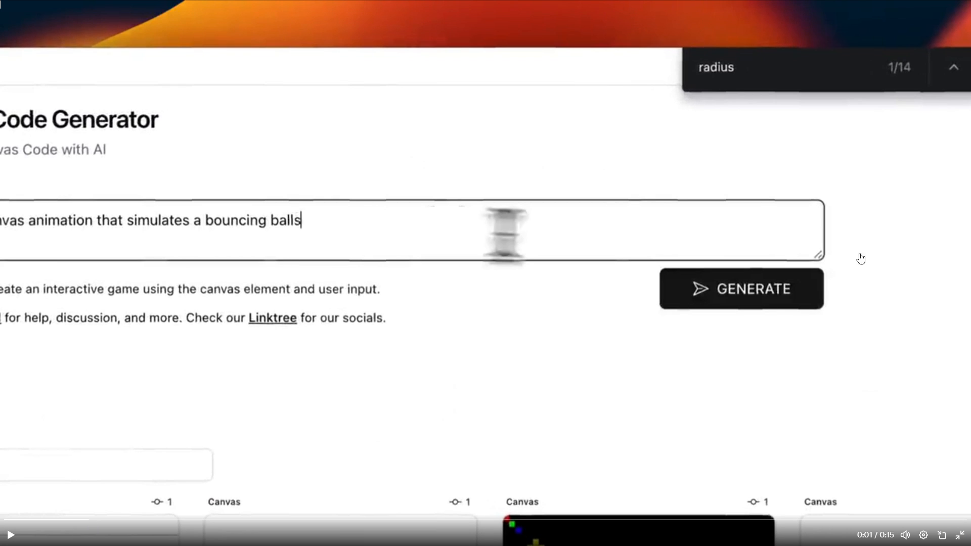
mouse_move(163, 239)
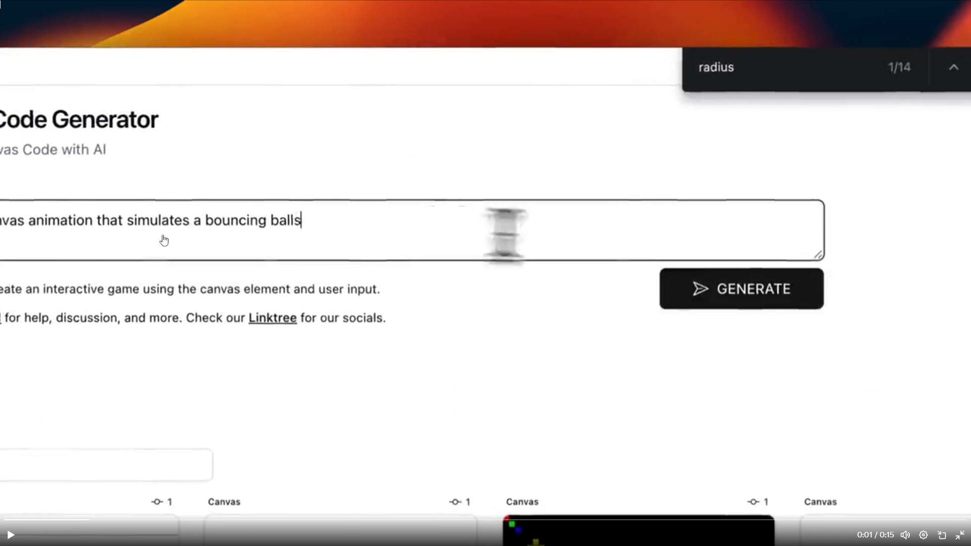
mouse_move(76, 241)
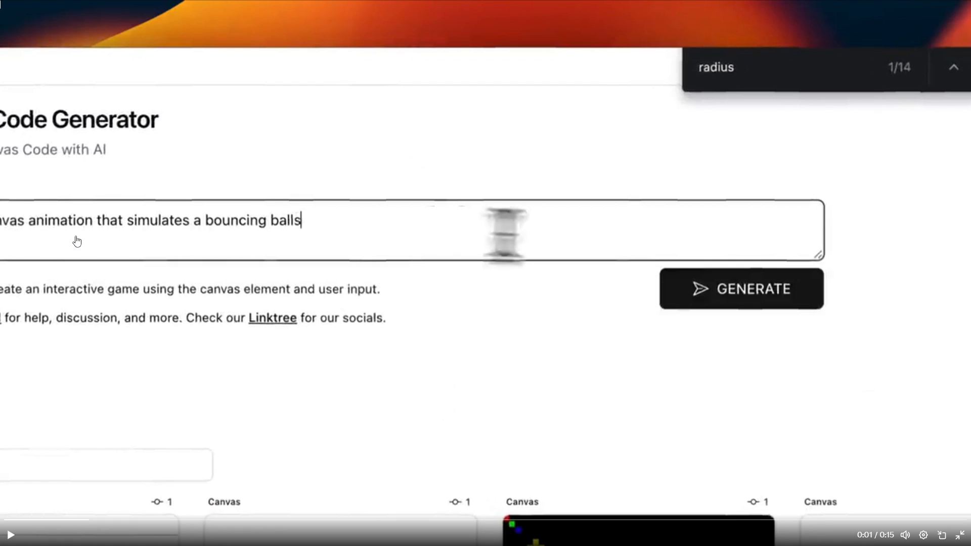
mouse_move(257, 242)
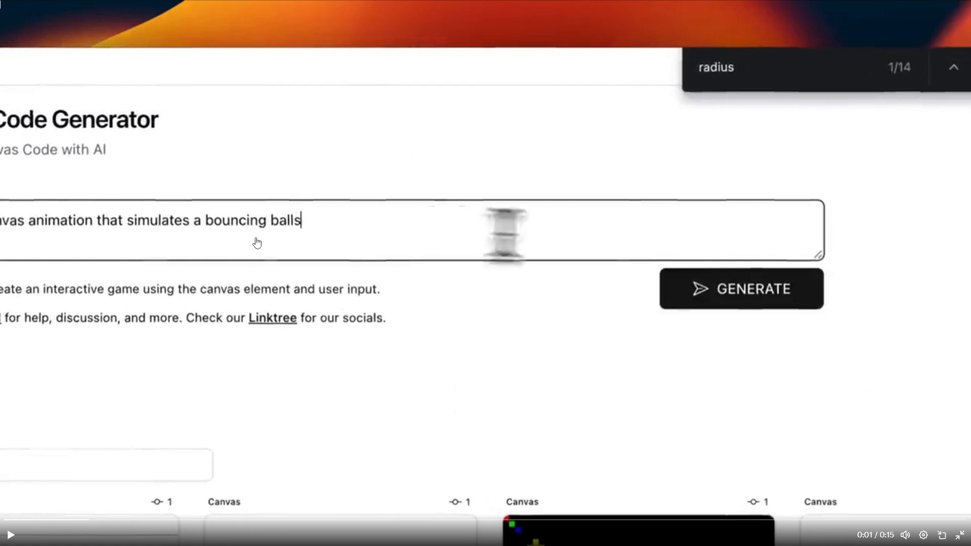
mouse_move(285, 230)
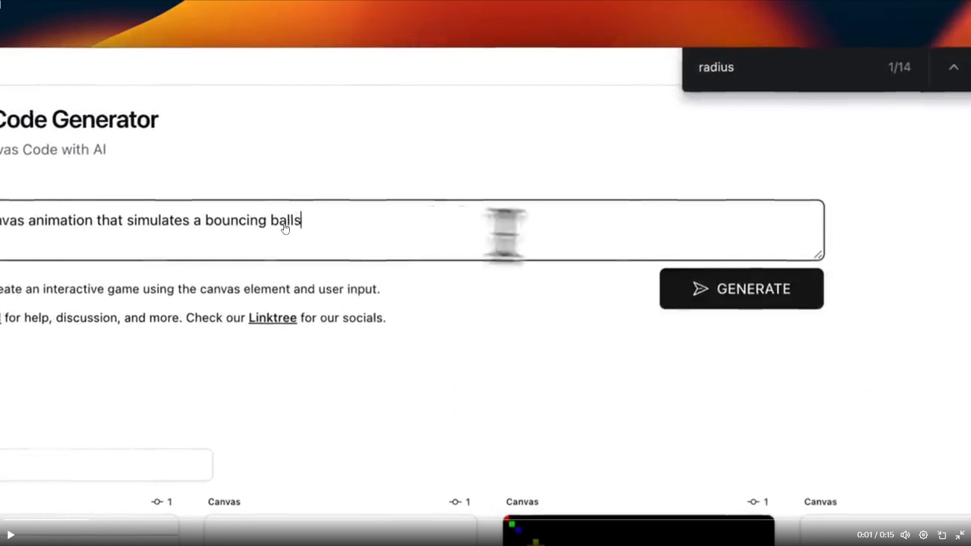
Step: Generate the bouncing-balls canvas animation, then request 'only one color, all black'
click(745, 289)
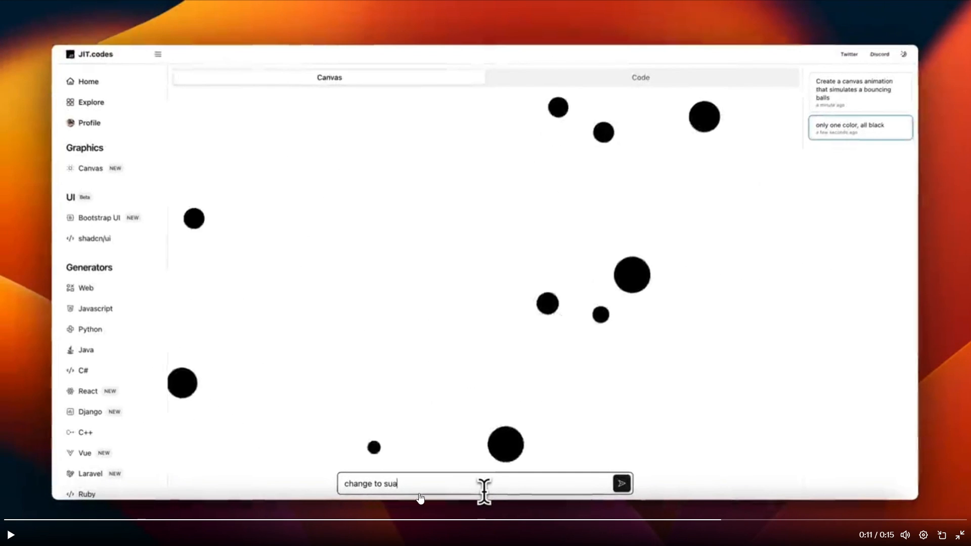
mouse_move(870, 113)
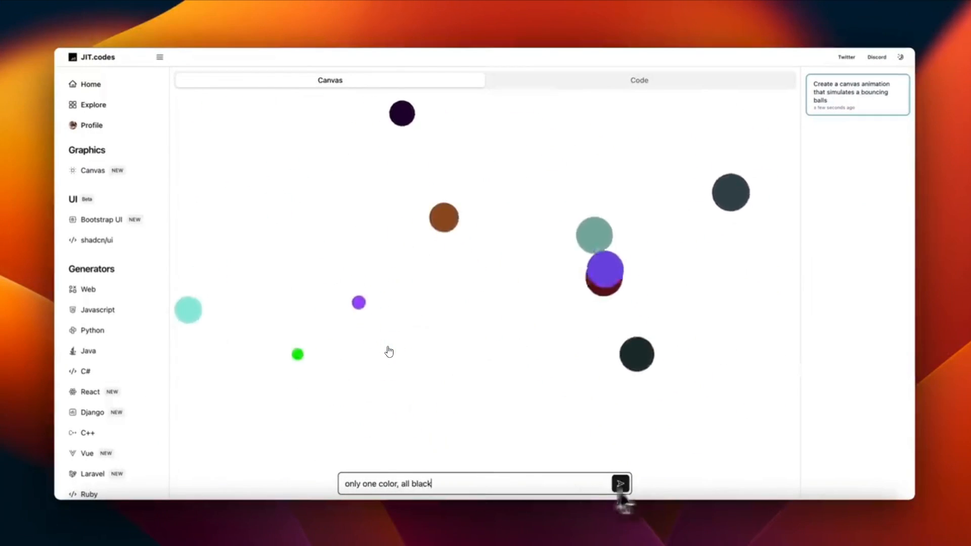
click(619, 483)
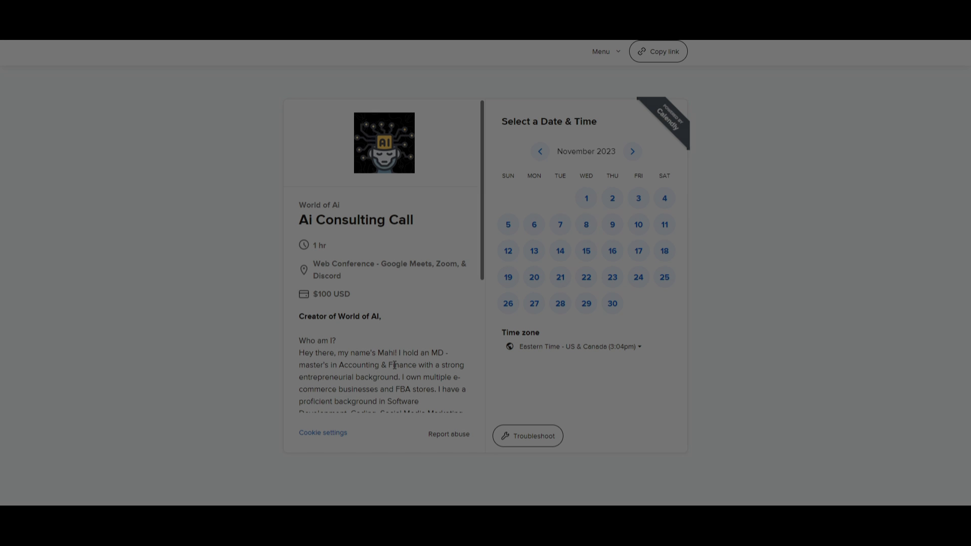
scroll(down, 3)
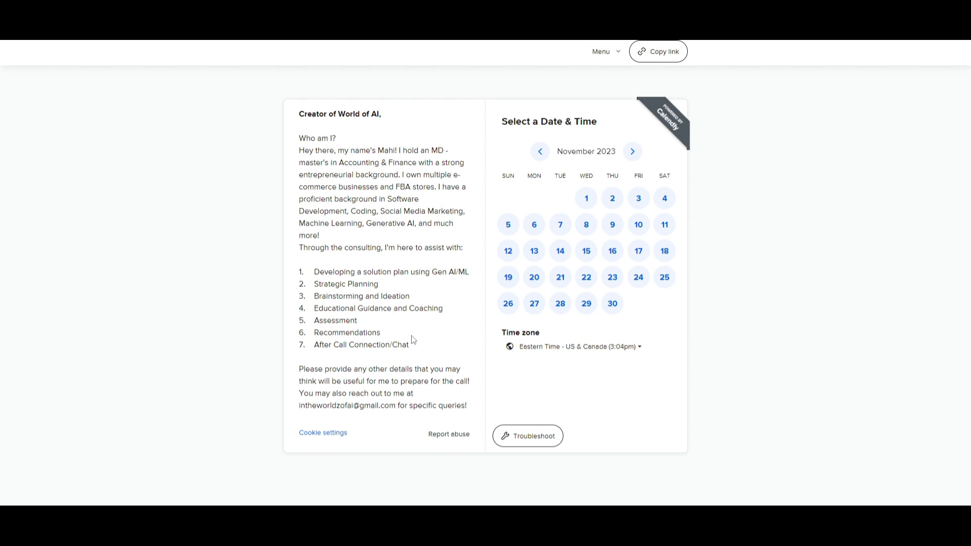
scroll(down, 3)
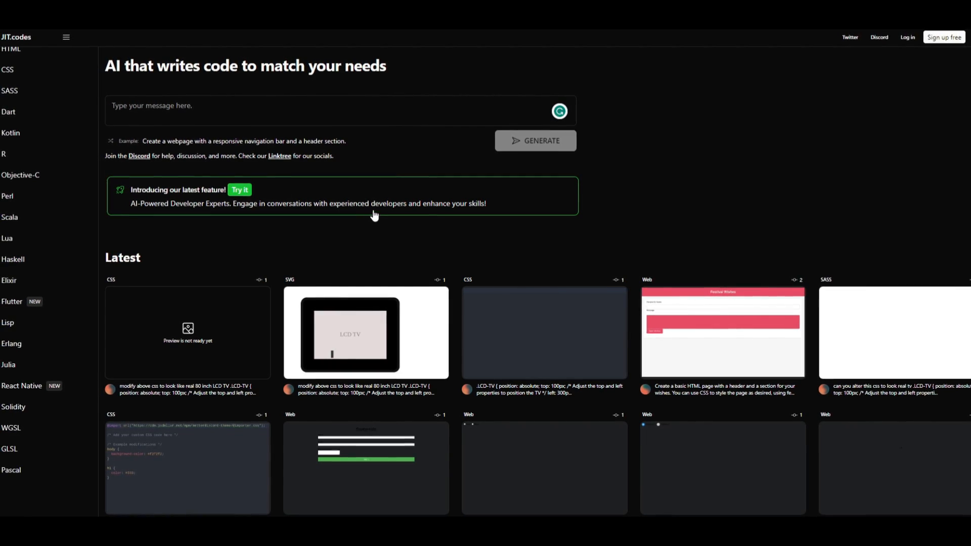
Step: Open the Web code generator from the sidebar's Generators list
scroll(down, 3)
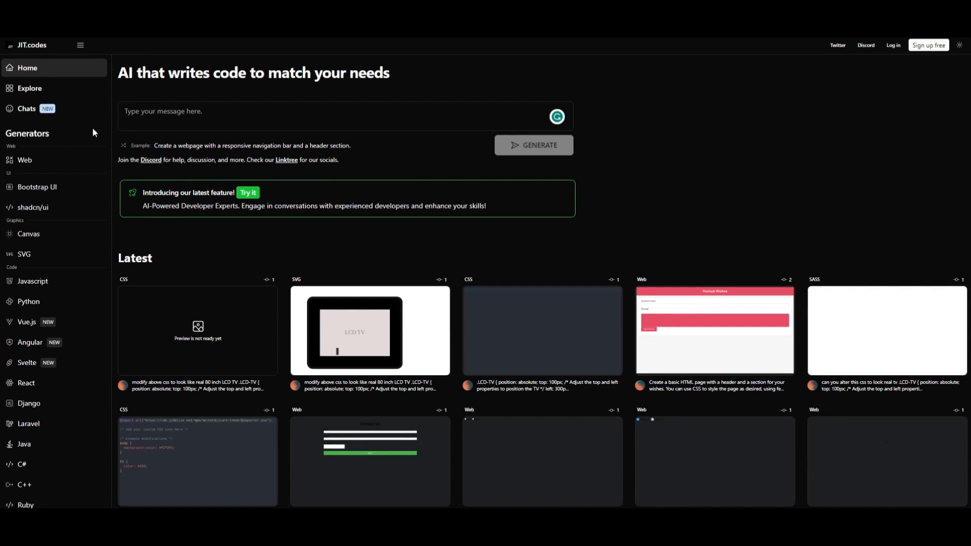
click(24, 159)
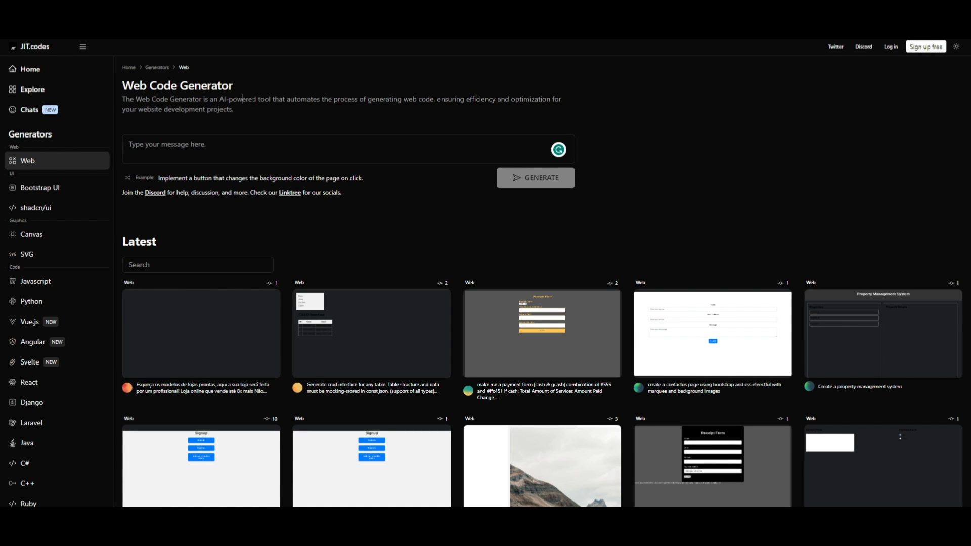
drag(268, 99, 477, 99)
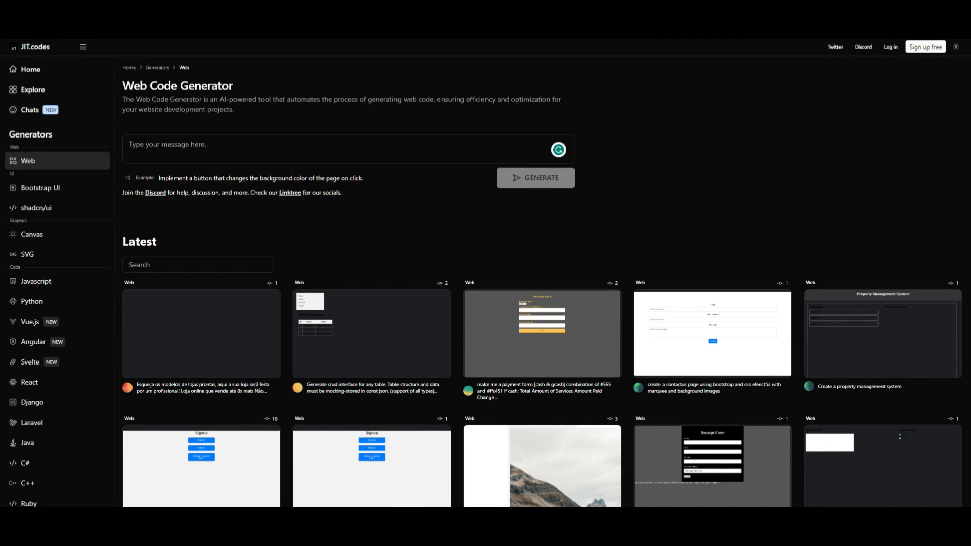
mouse_move(182, 123)
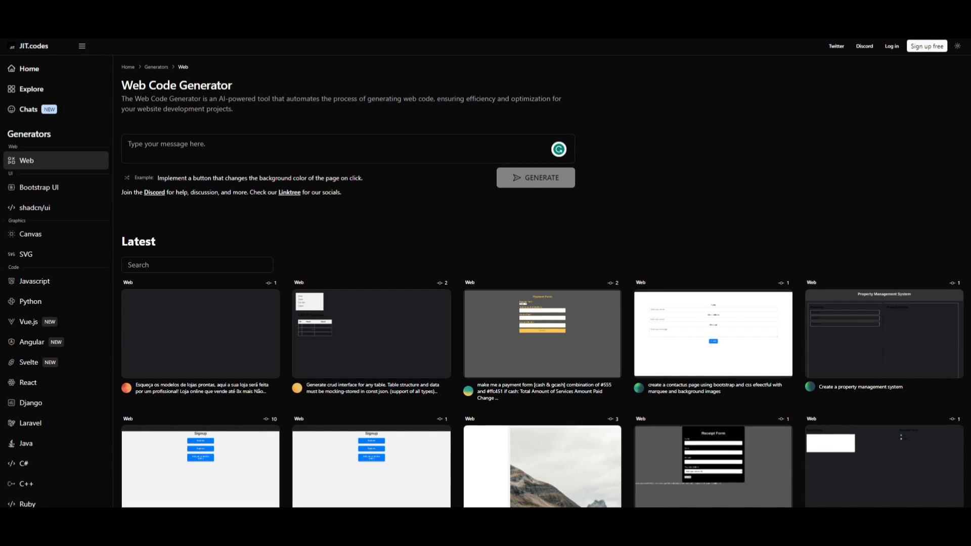
Step: Browse the Bootstrap UI, Canvas and SVG generator pages in turn
click(36, 188)
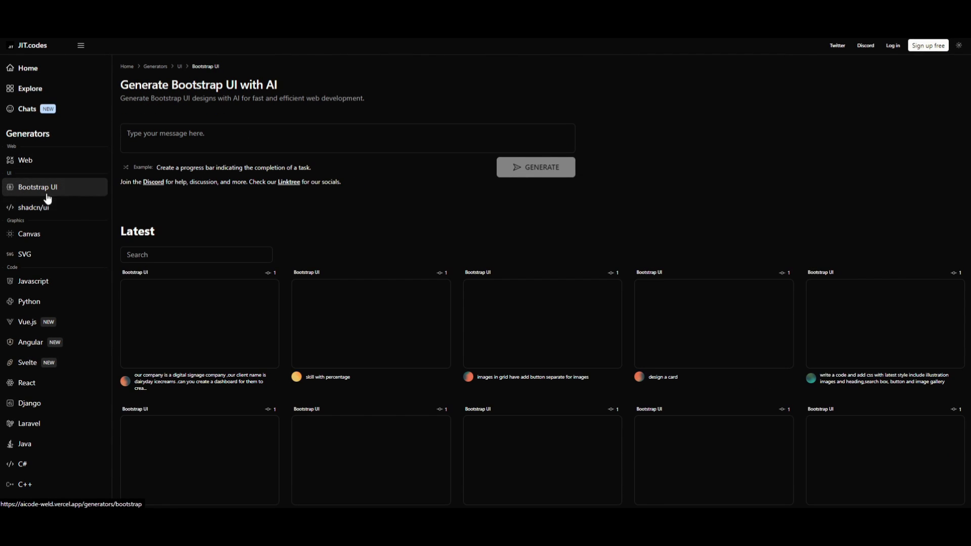
click(29, 234)
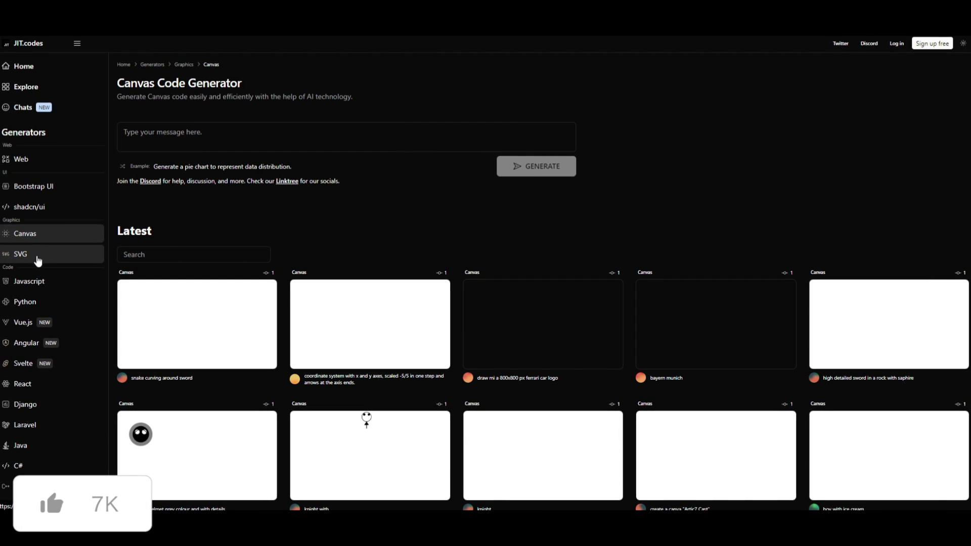
click(29, 281)
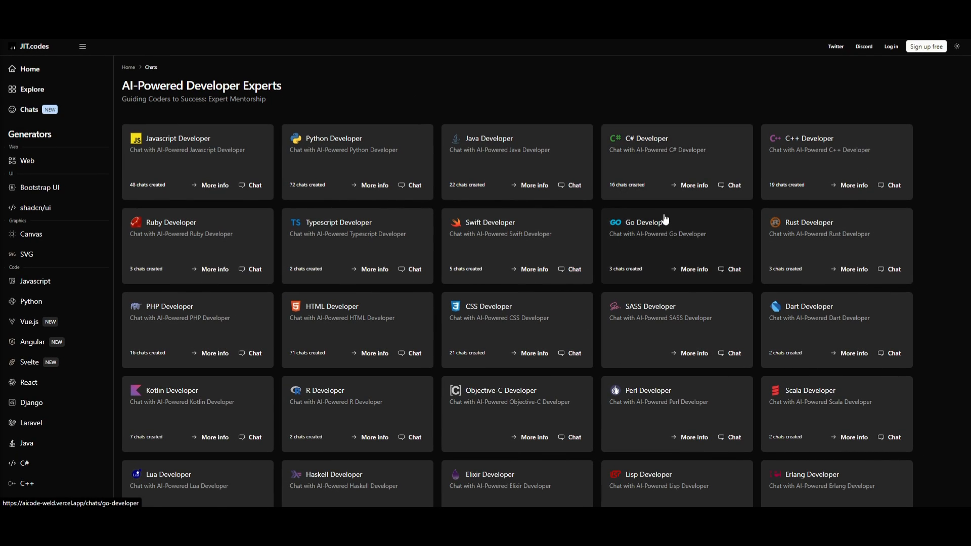
scroll(down, 3)
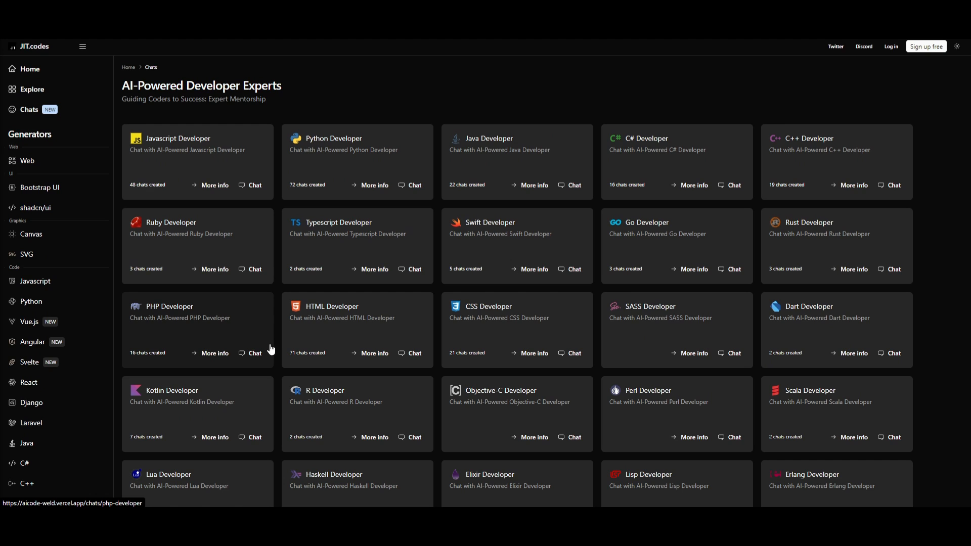
mouse_move(413, 270)
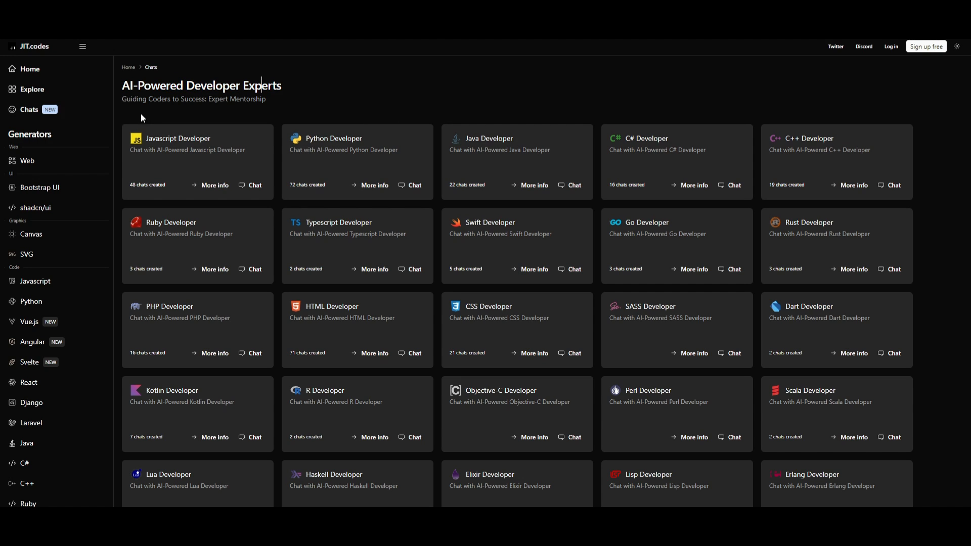
mouse_move(754, 263)
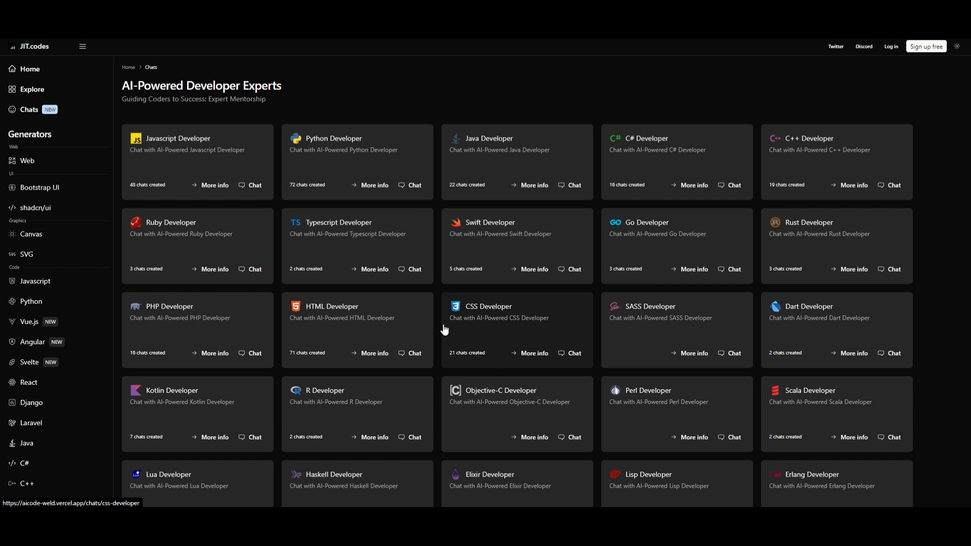
mouse_move(215, 159)
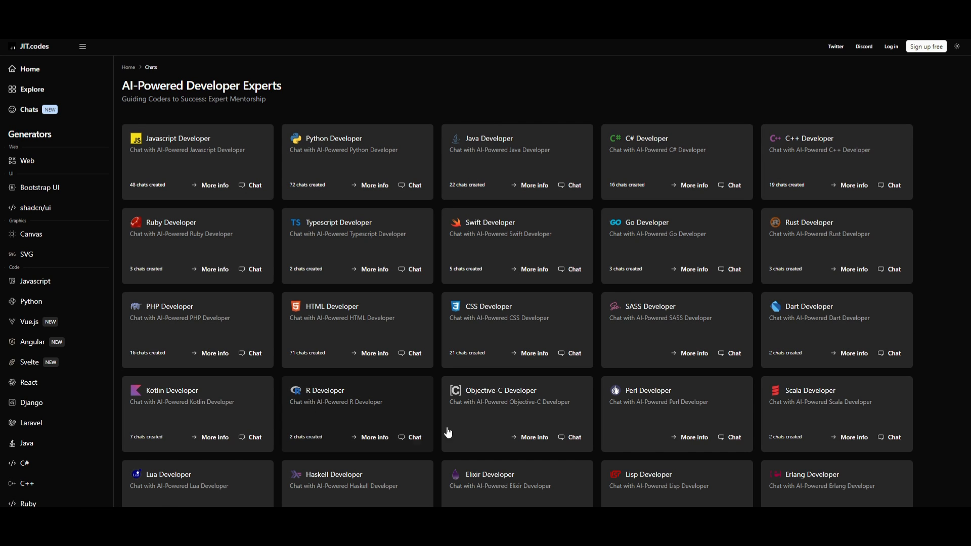
mouse_move(271, 216)
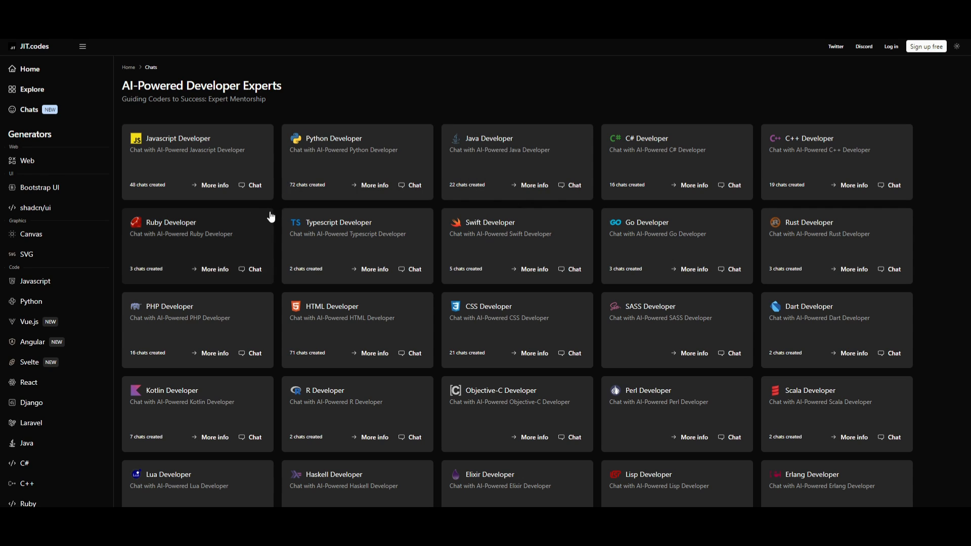
mouse_move(383, 165)
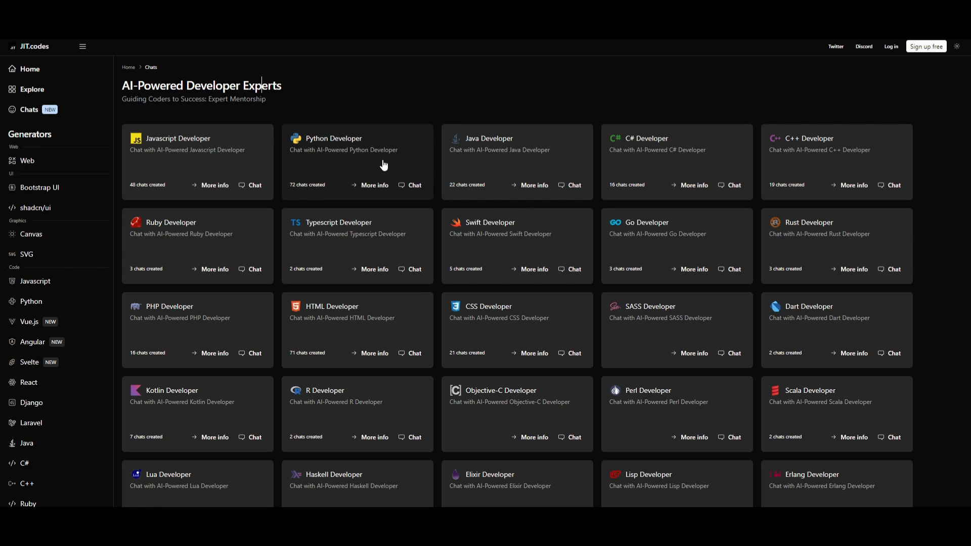
mouse_move(334, 159)
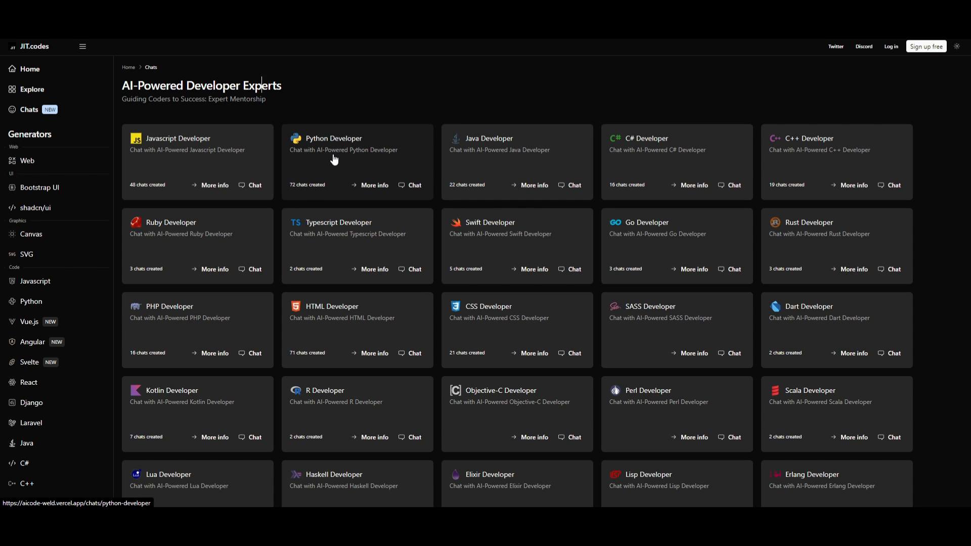
Step: Open the Python Developer card and scroll through its expertise cards
click(343, 150)
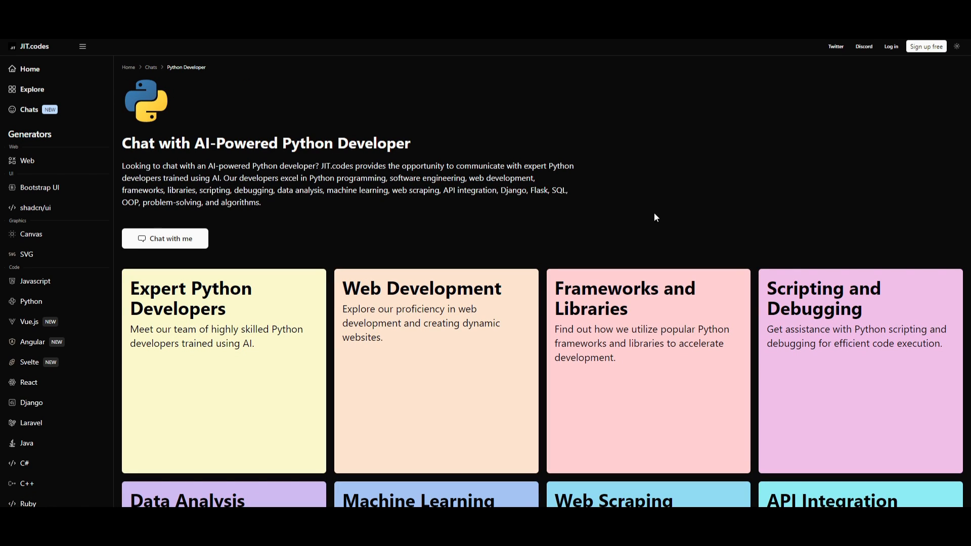
mouse_move(168, 239)
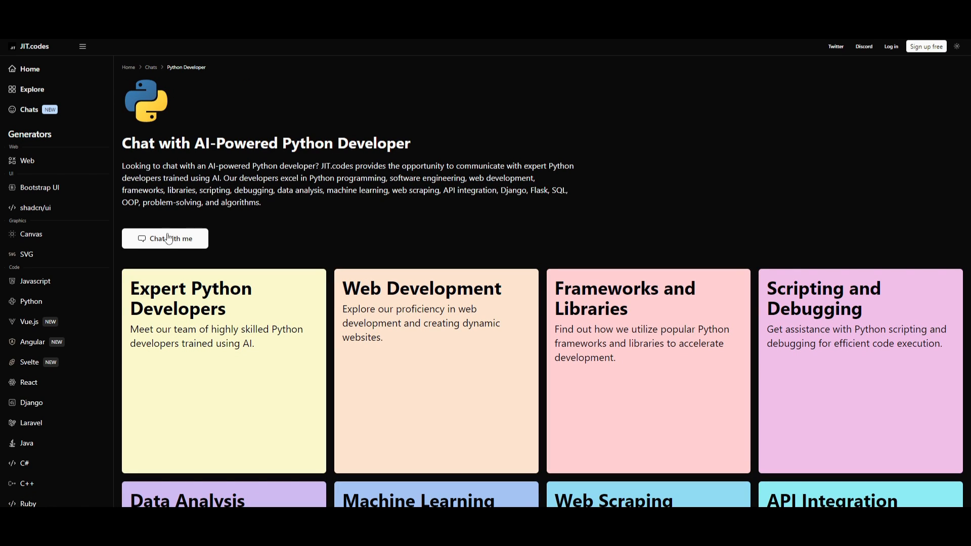
scroll(down, 3)
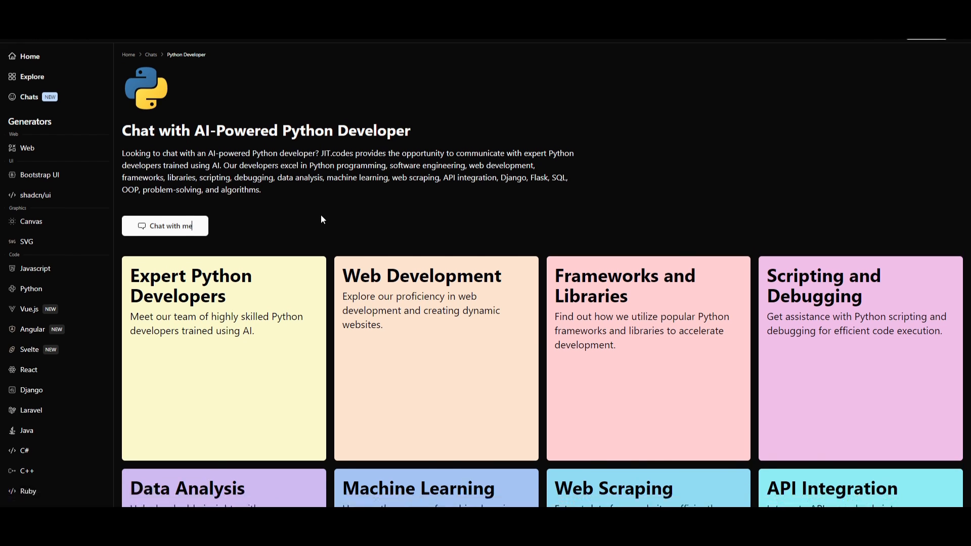
scroll(down, 3)
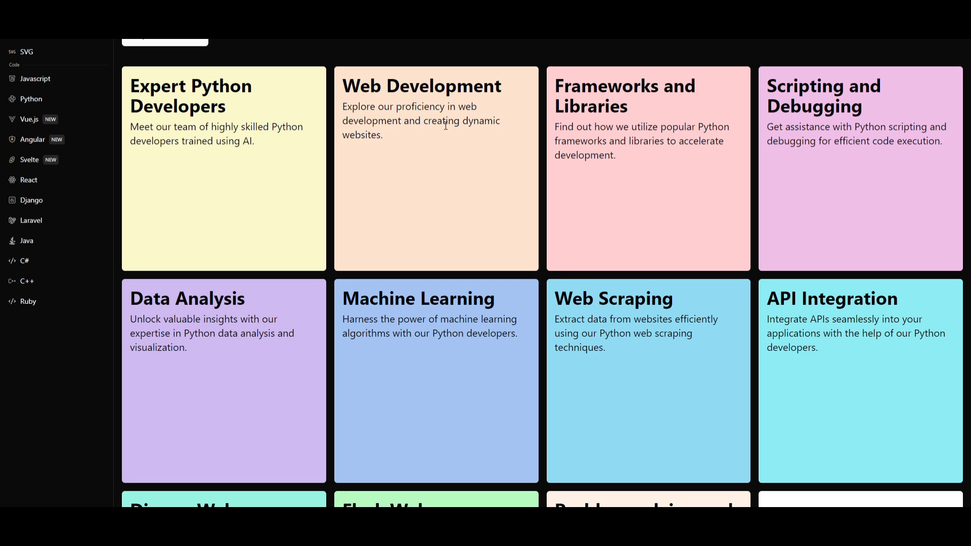
mouse_move(704, 86)
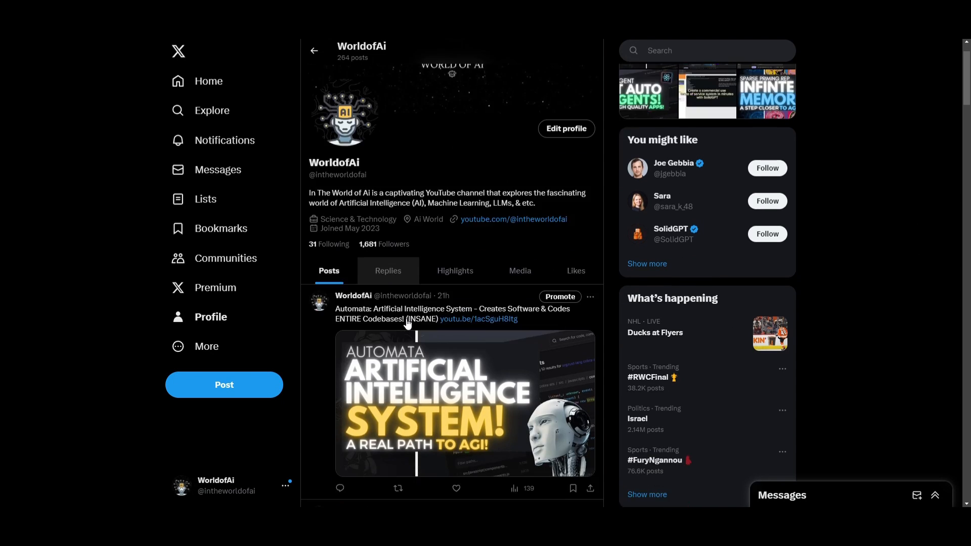
scroll(down, 3)
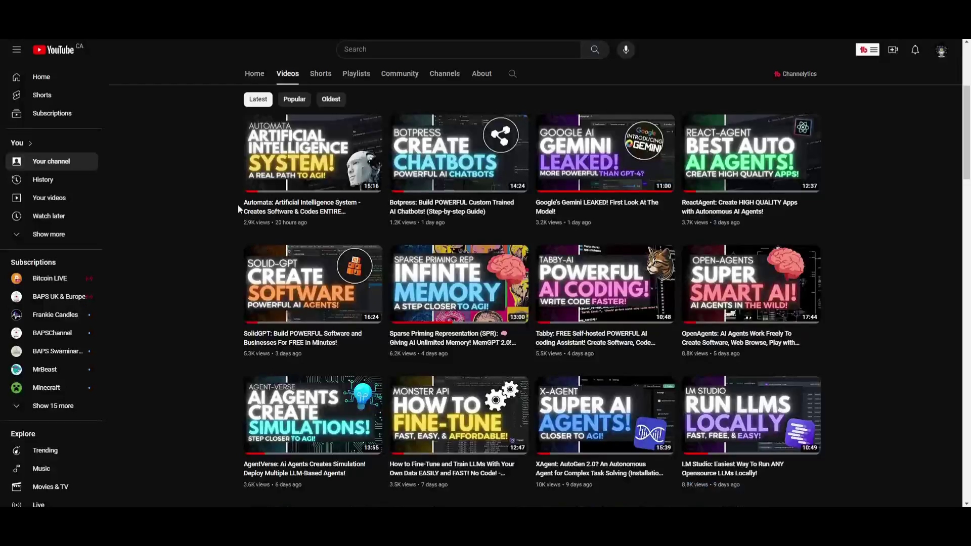
scroll(down, 3)
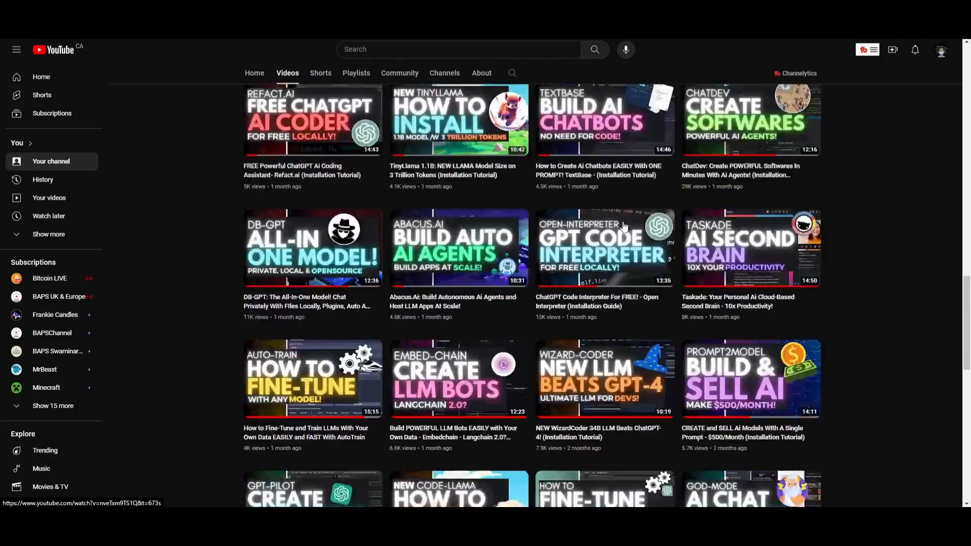
scroll(down, 3)
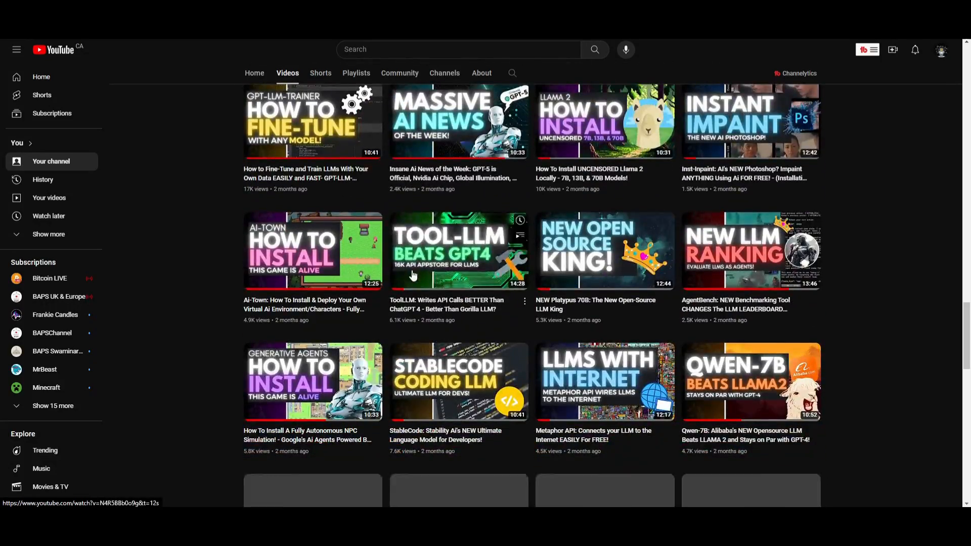
scroll(down, 3)
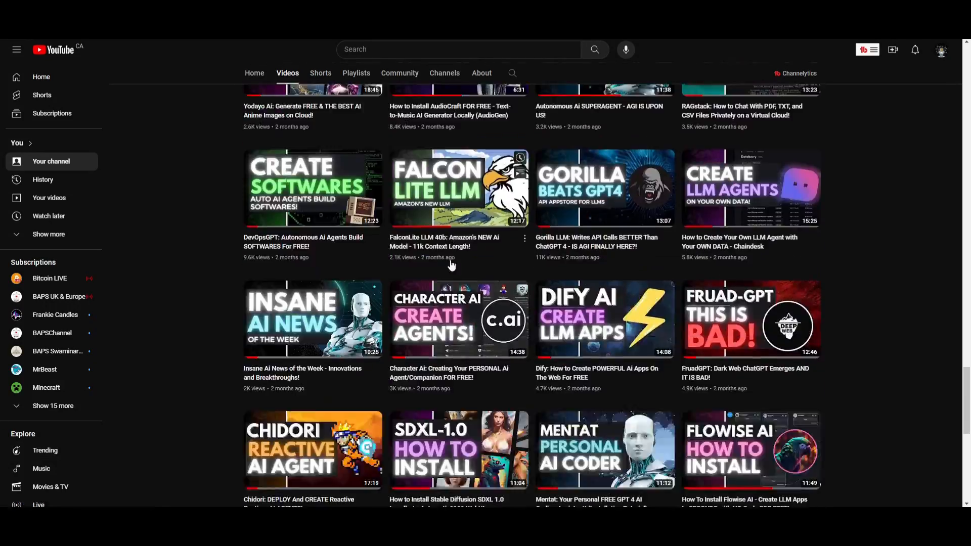
scroll(down, 3)
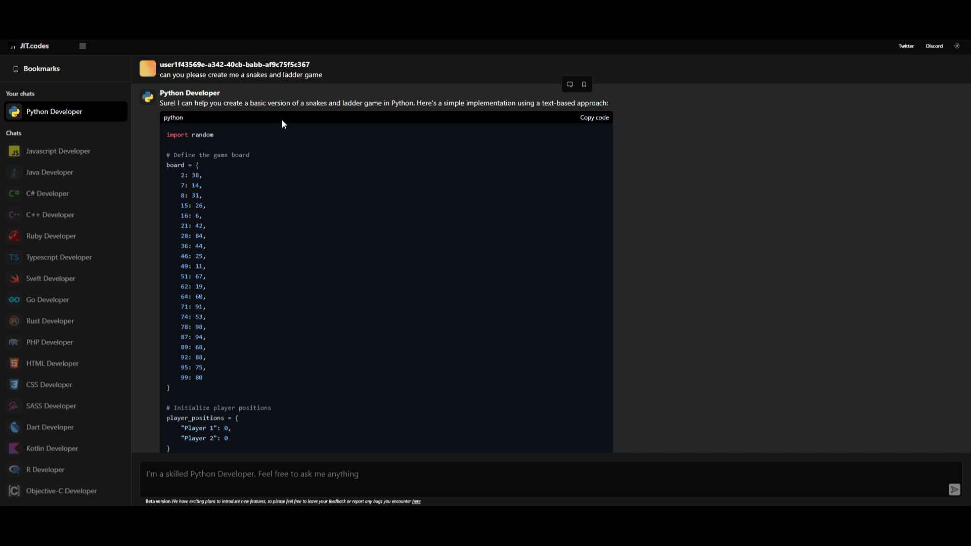
mouse_move(220, 116)
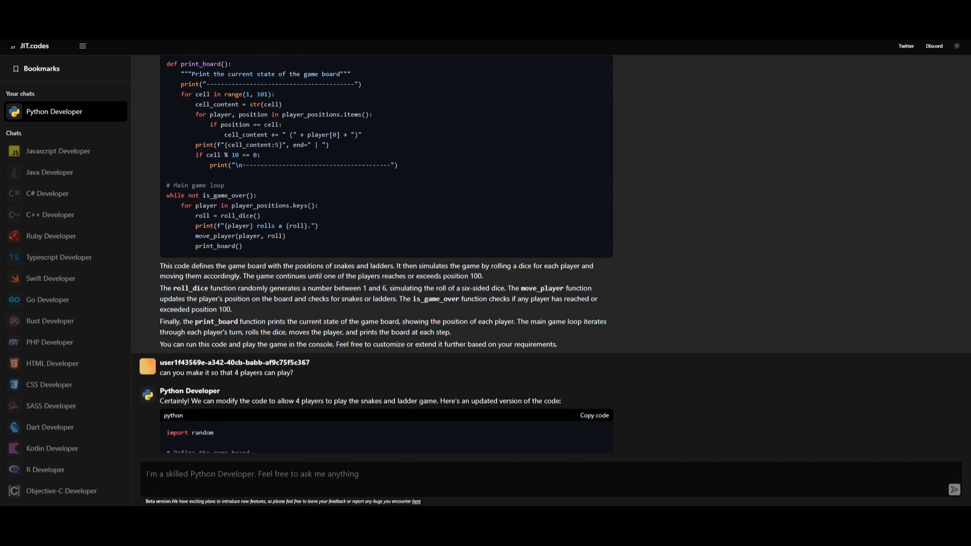
mouse_move(155, 293)
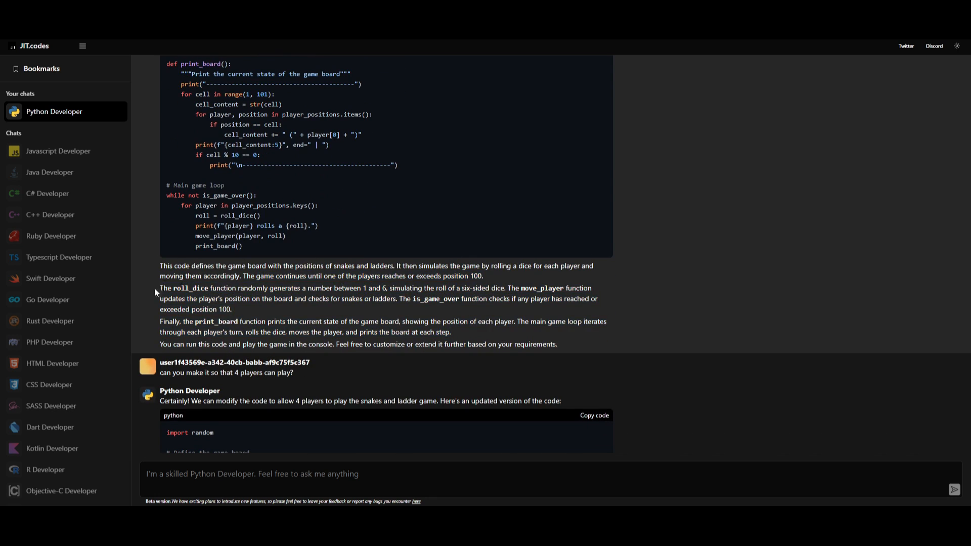
Step: Scroll through the snakes and ladders code, four-player and Tkinter versions
scroll(down, 3)
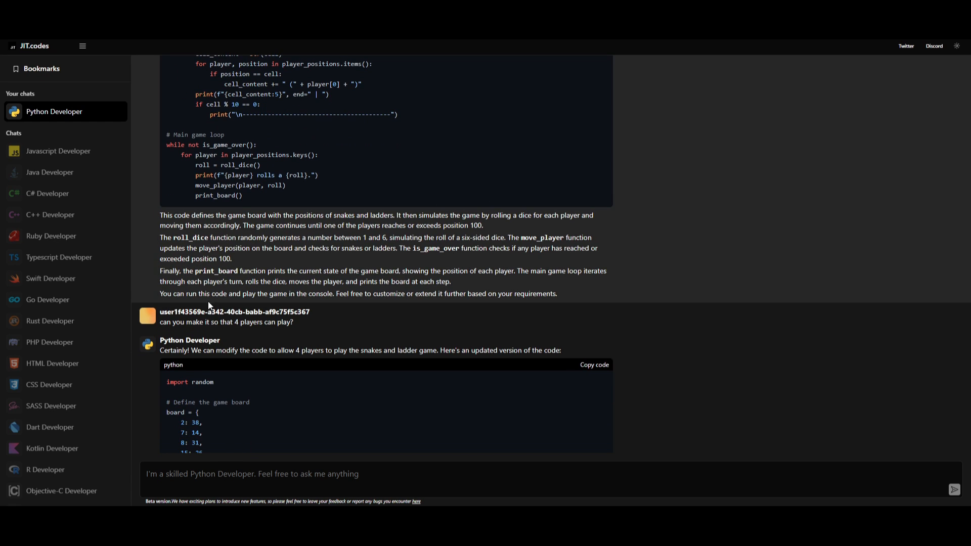
mouse_move(241, 322)
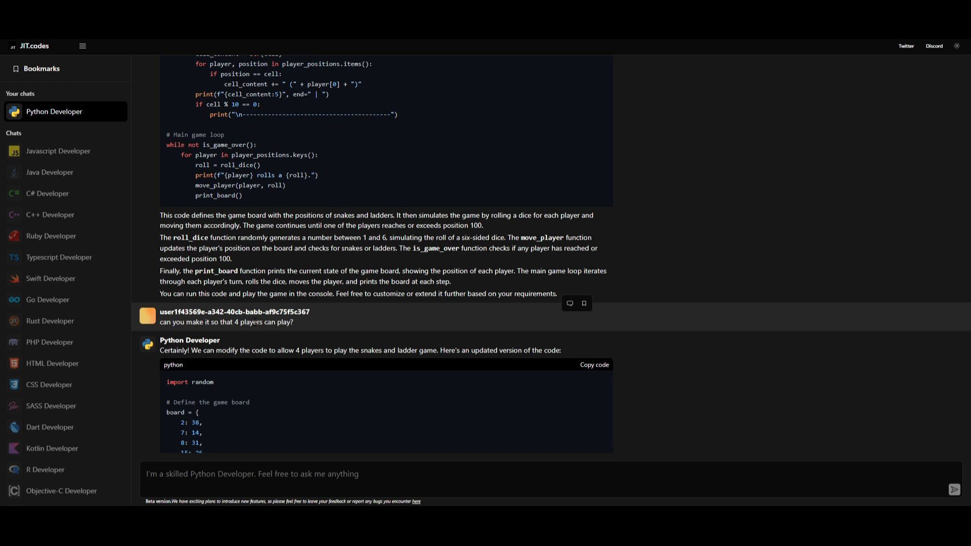
scroll(down, 3)
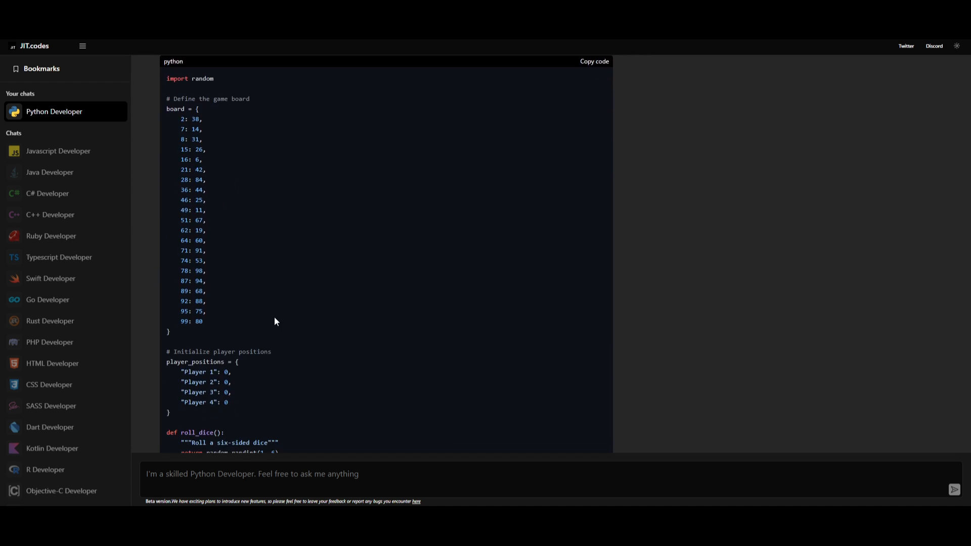
mouse_move(205, 299)
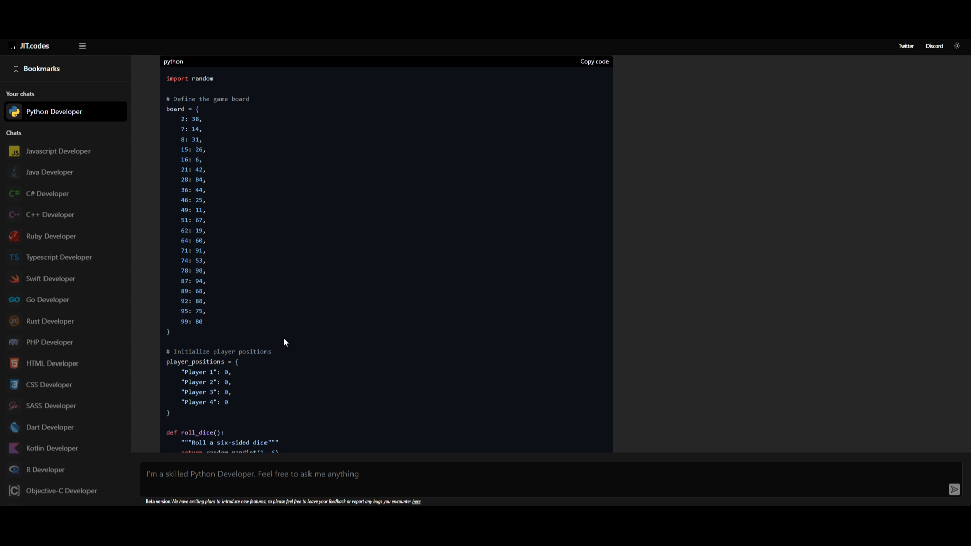
scroll(down, 3)
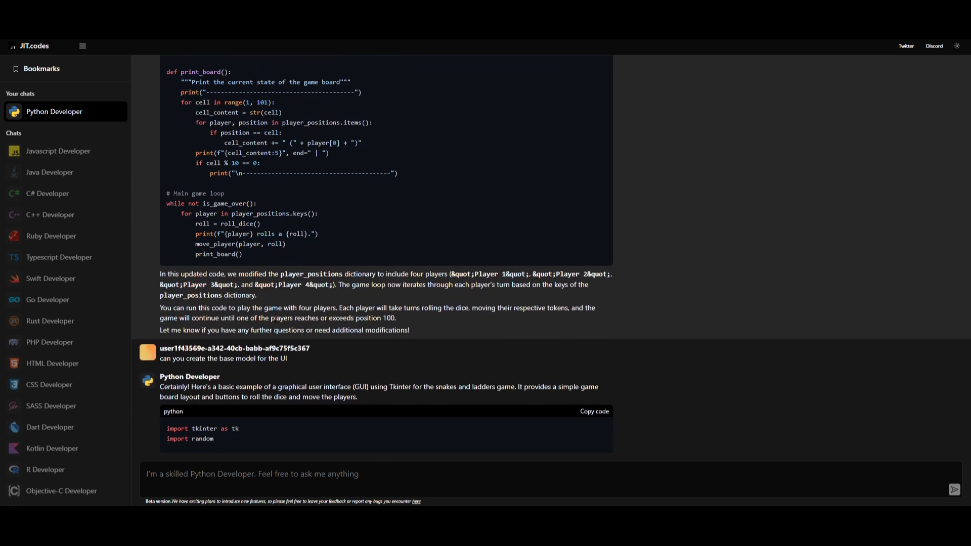
scroll(down, 3)
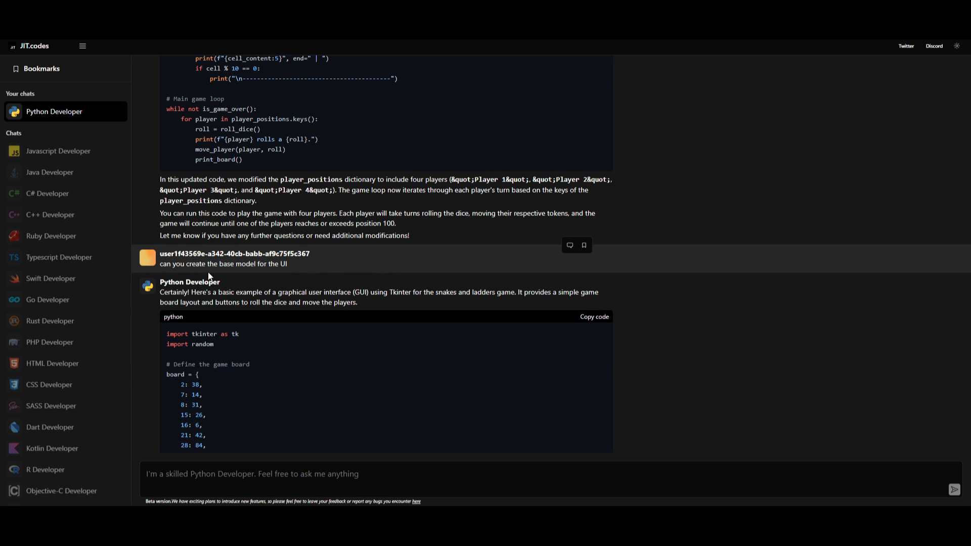
mouse_move(256, 275)
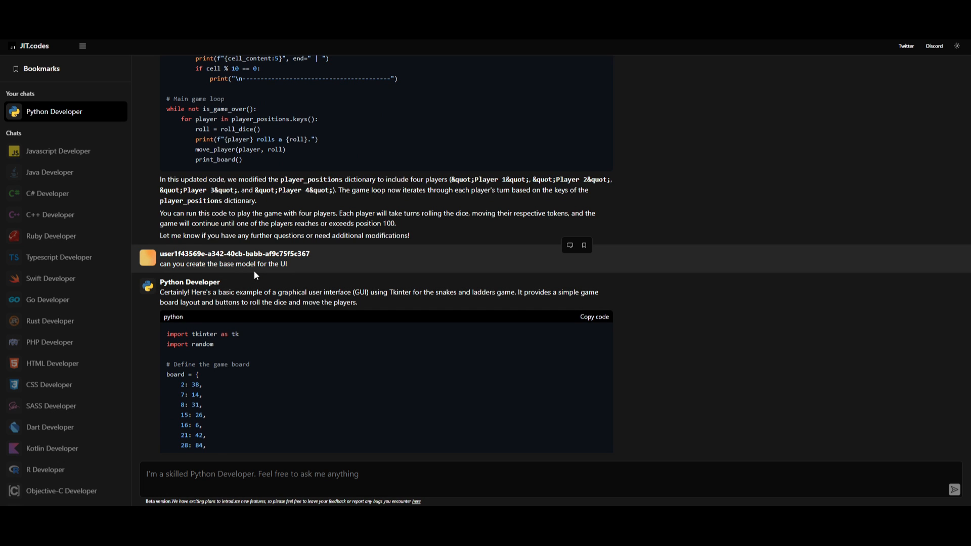
scroll(down, 3)
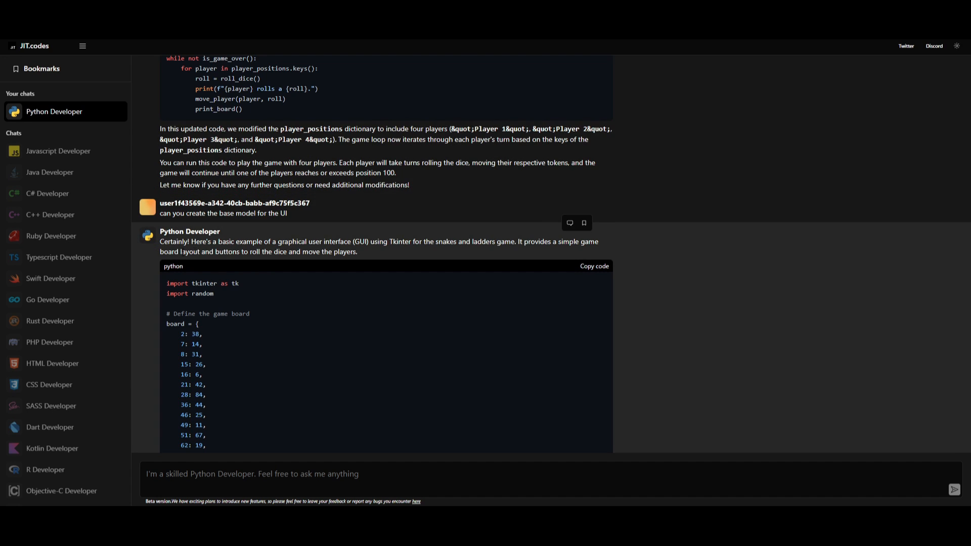
scroll(down, 3)
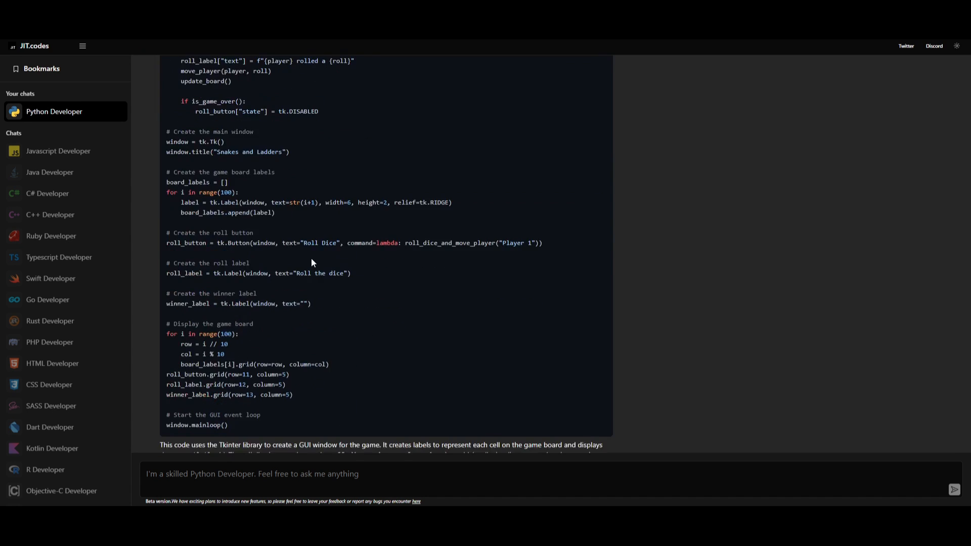
scroll(down, 3)
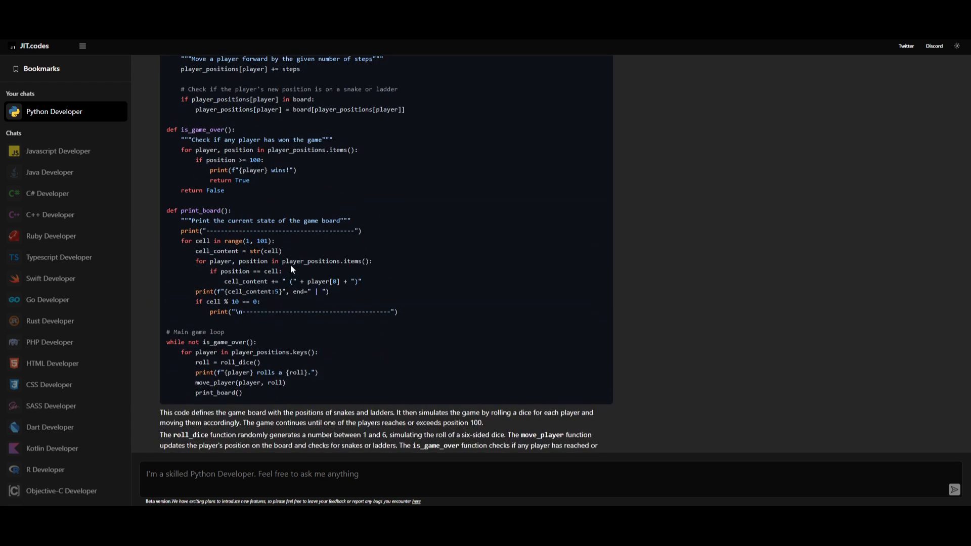
scroll(up, 3)
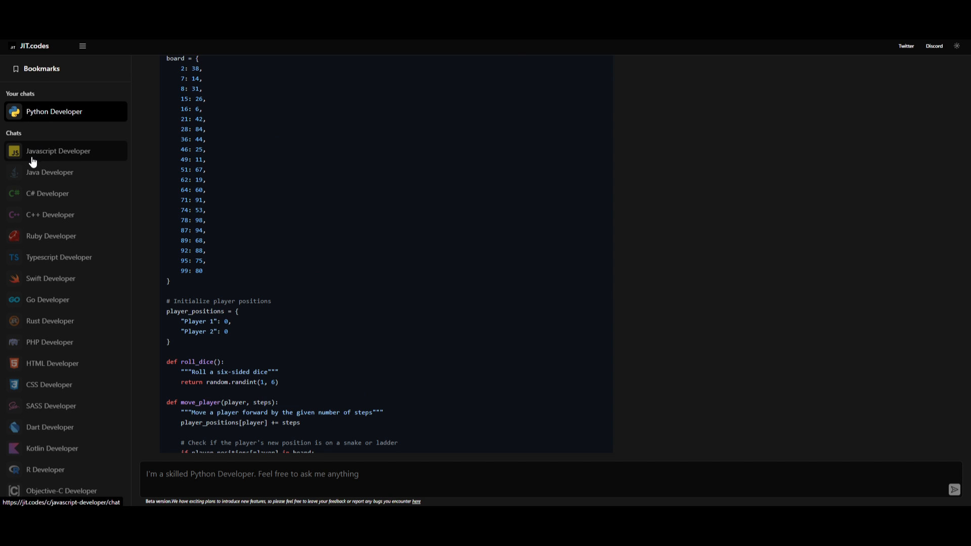
Step: Select Javascript Developer in the chats sidebar and open its More info page
click(57, 150)
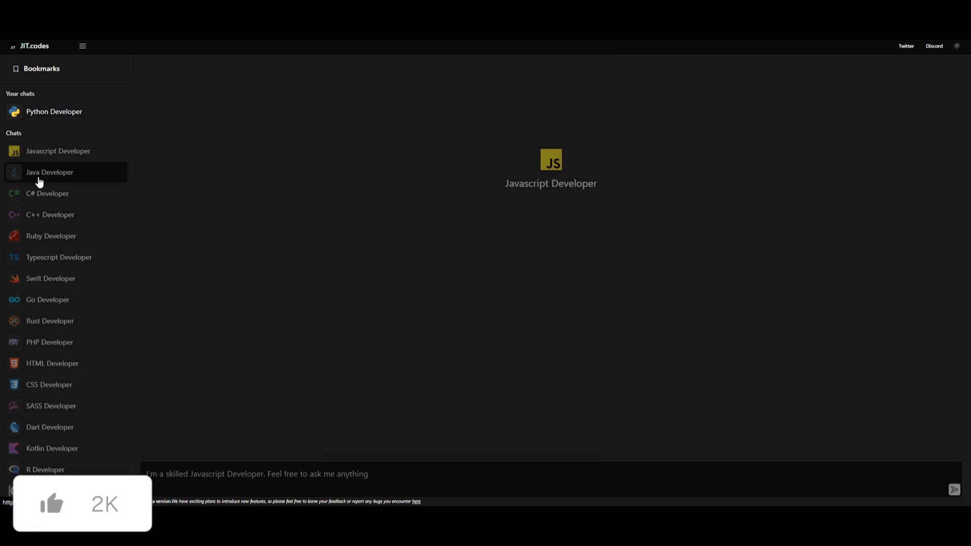
click(82, 46)
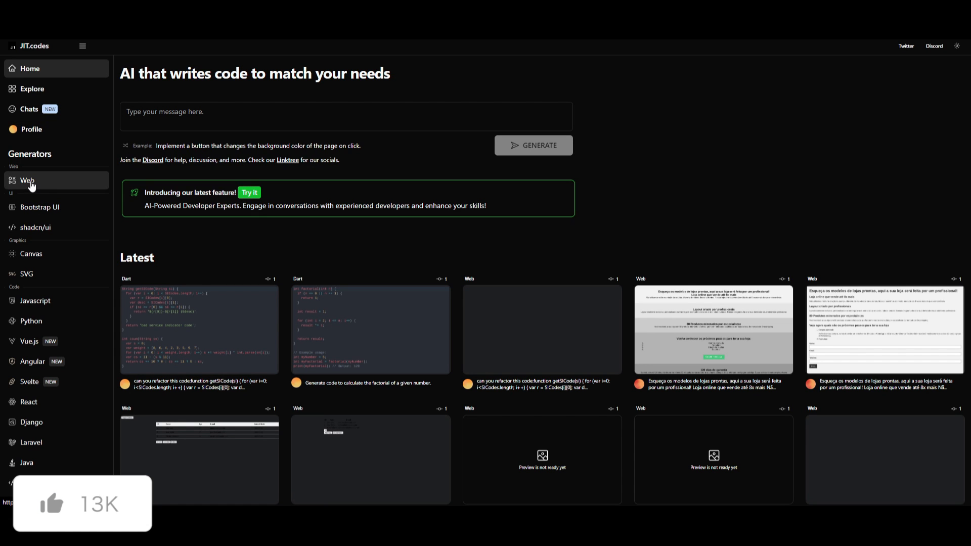
click(248, 192)
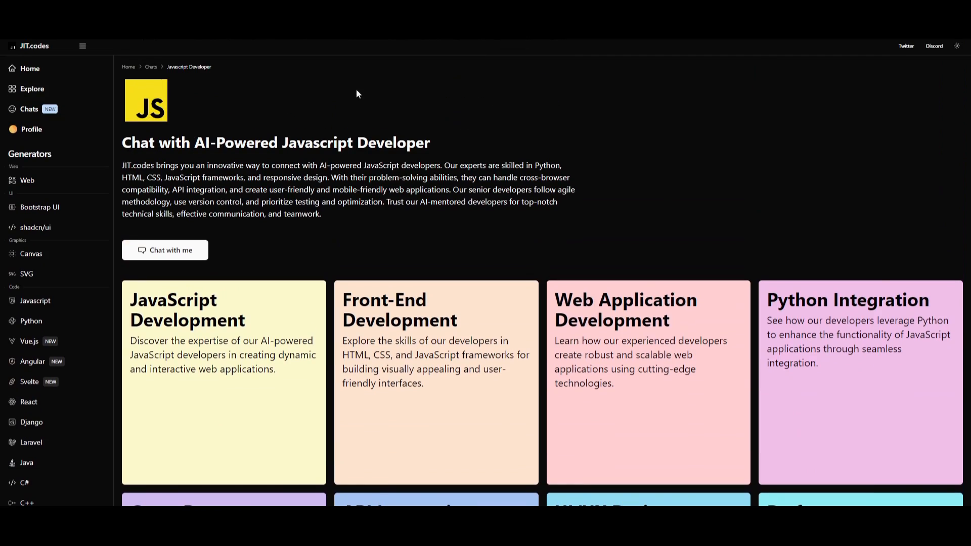
mouse_move(32, 129)
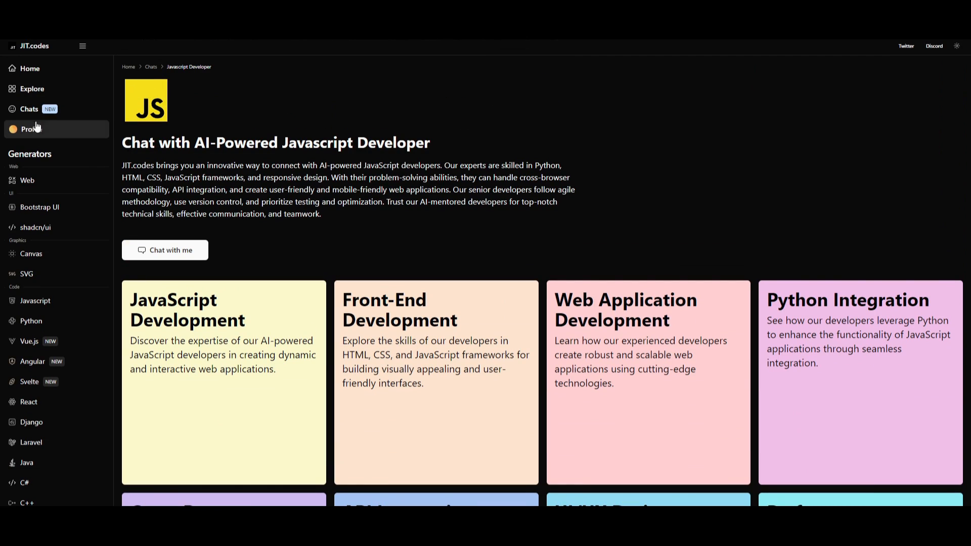
mouse_move(45, 153)
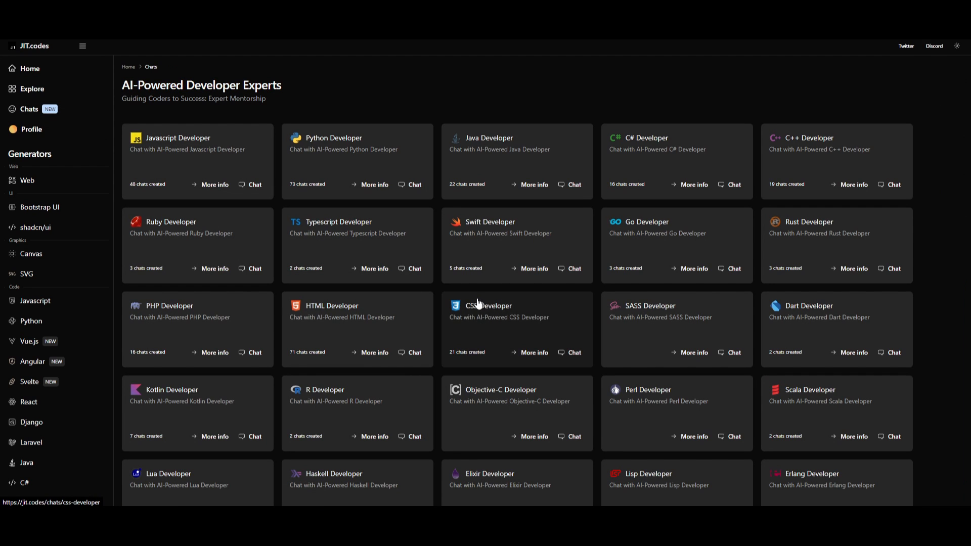
mouse_move(352, 330)
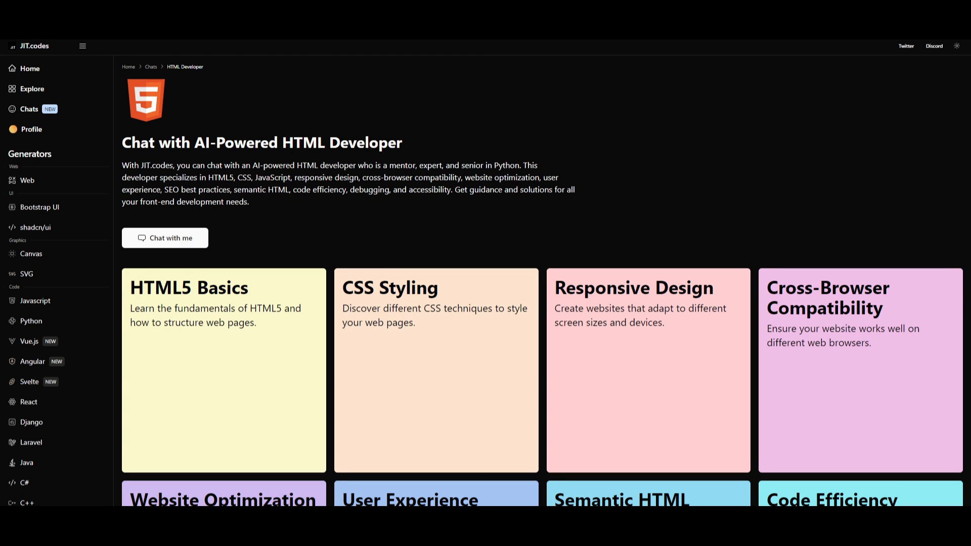
mouse_move(242, 225)
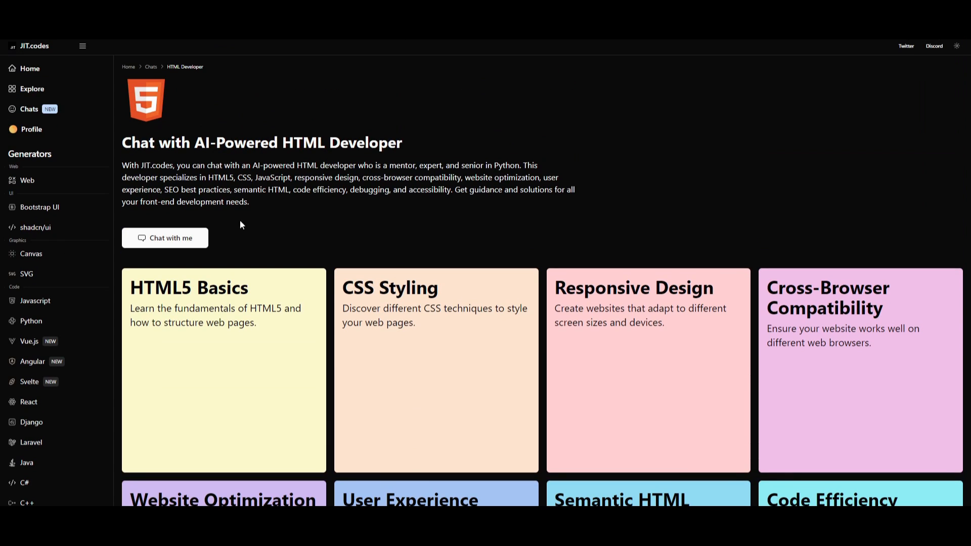
mouse_move(31, 129)
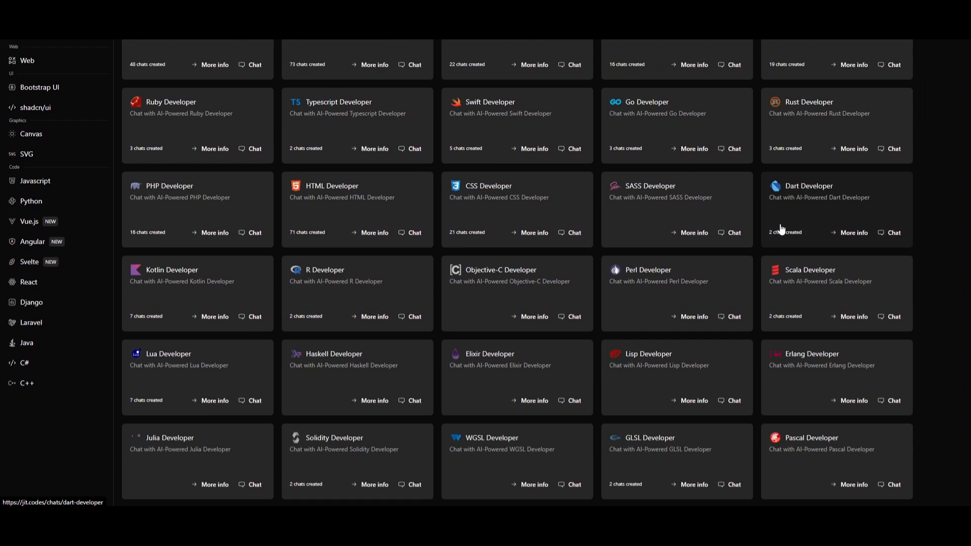
mouse_move(651, 222)
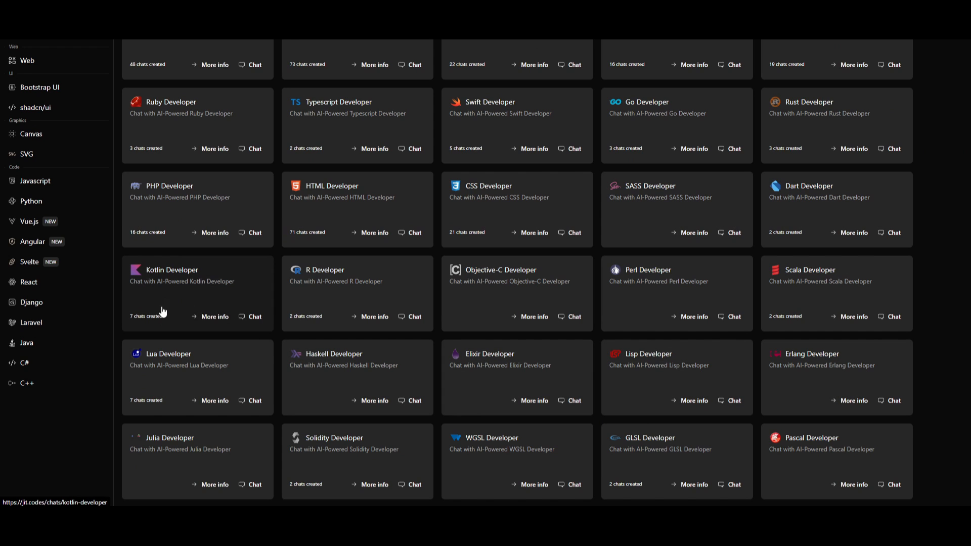
mouse_move(322, 346)
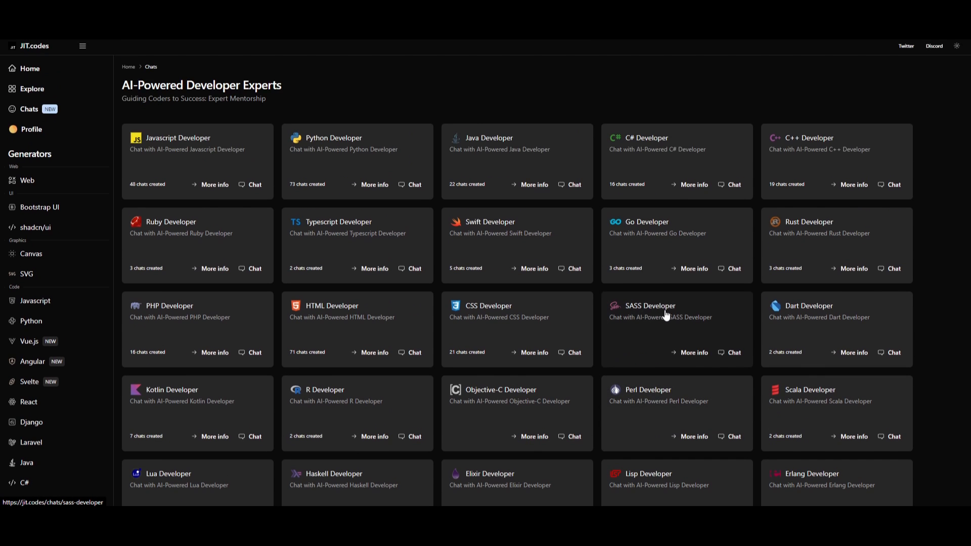
mouse_move(472, 305)
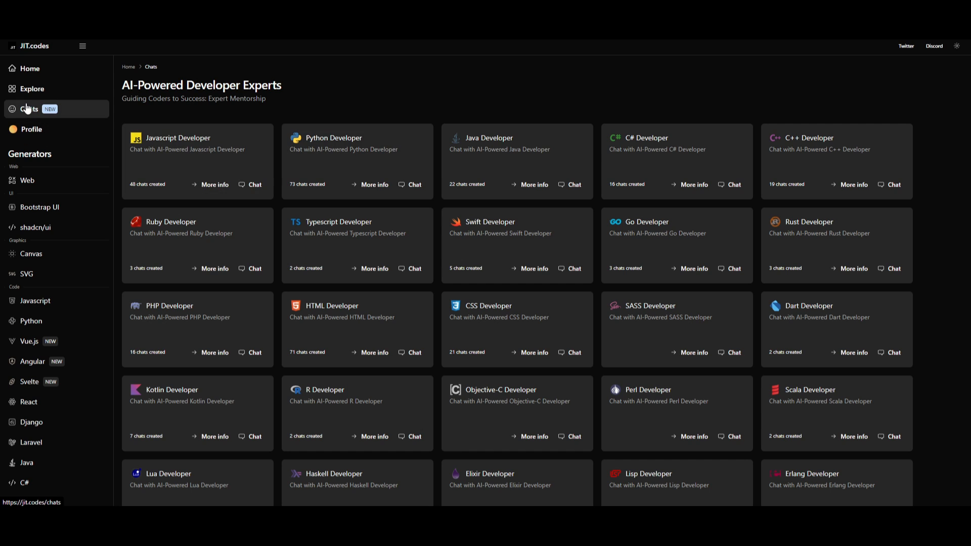
mouse_move(40, 116)
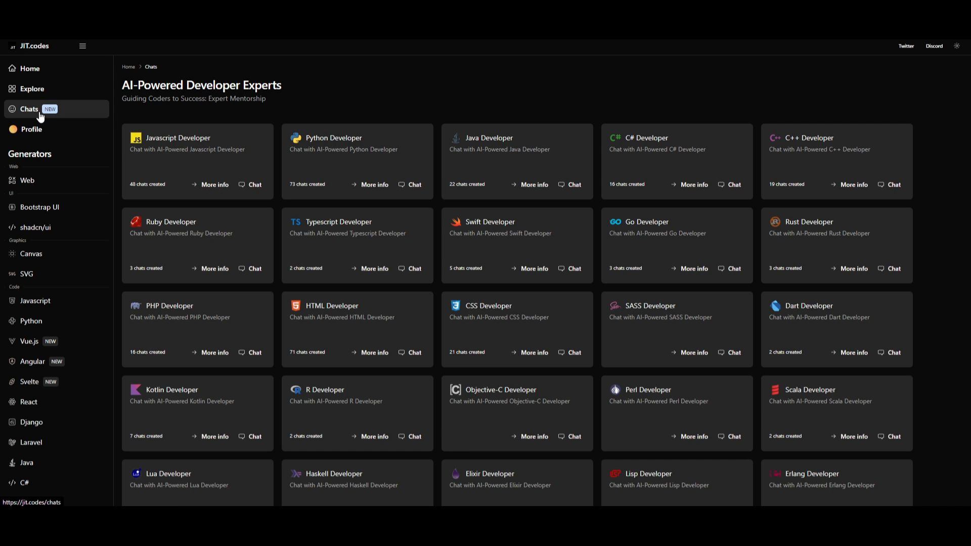
mouse_move(84, 123)
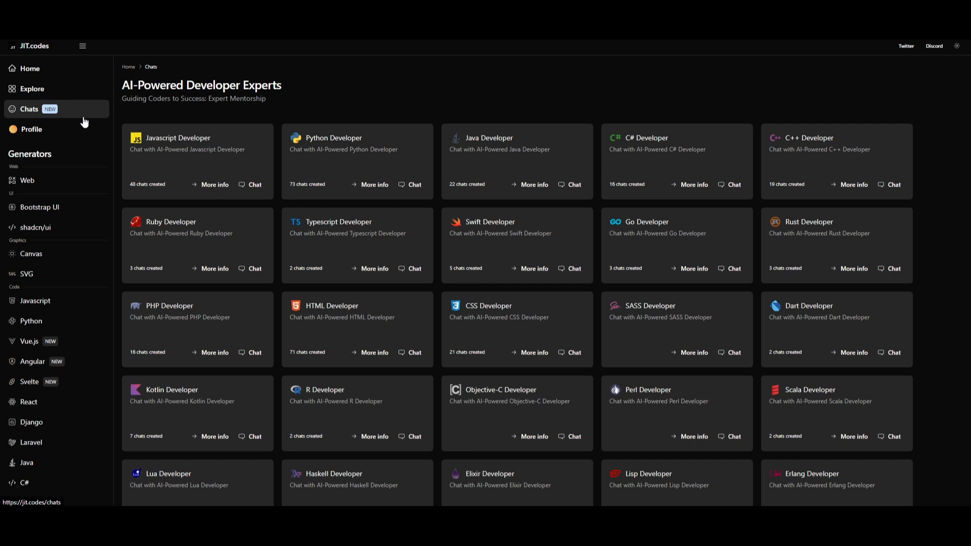
Step: Open the Web generator and fill the prompt with the product-card example request
click(28, 181)
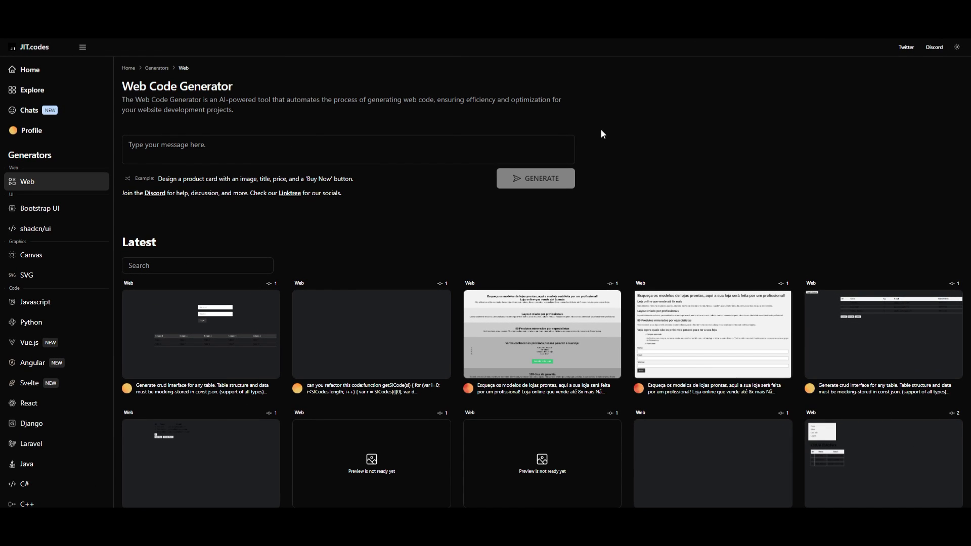
mouse_move(5, 196)
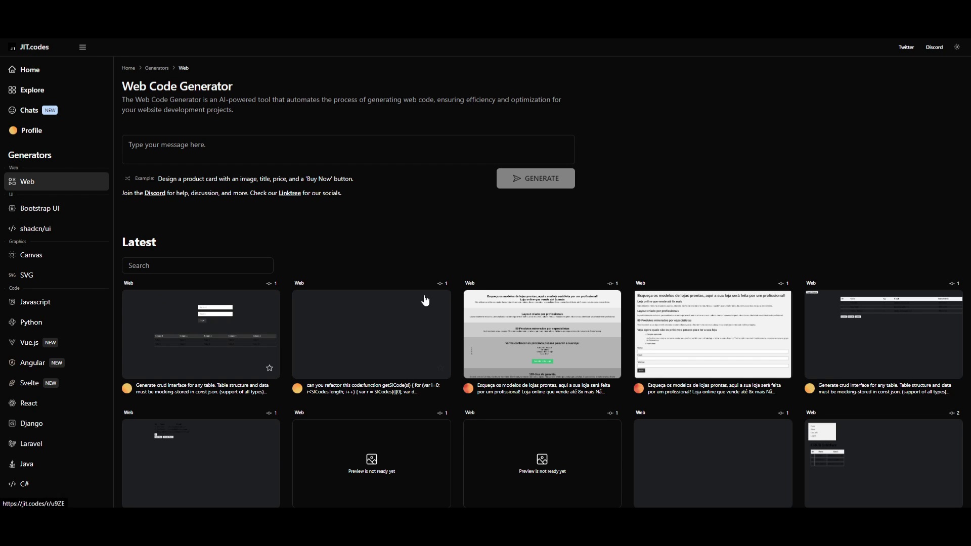
scroll(down, 3)
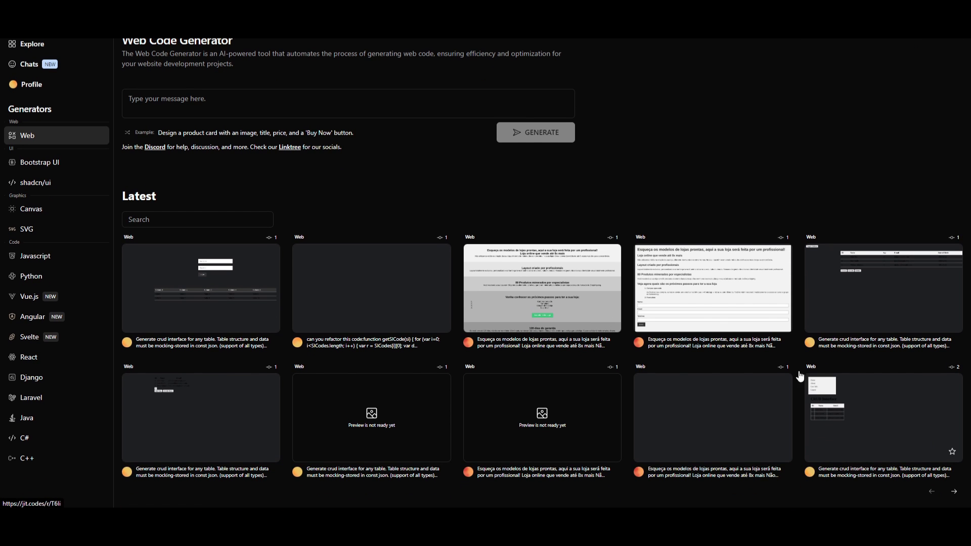
click(256, 179)
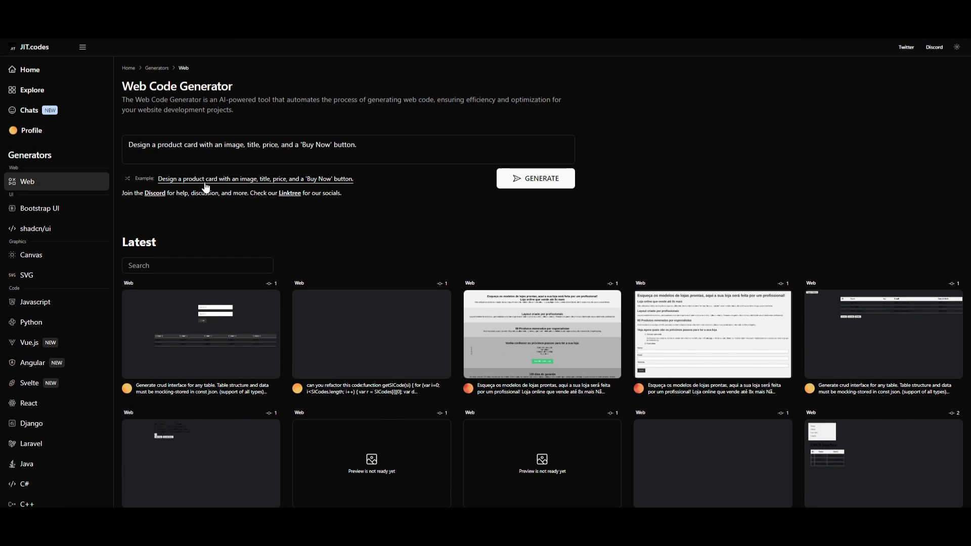
Step: Generate the product card with image, title, $19.99 price and Buy Now button
click(535, 178)
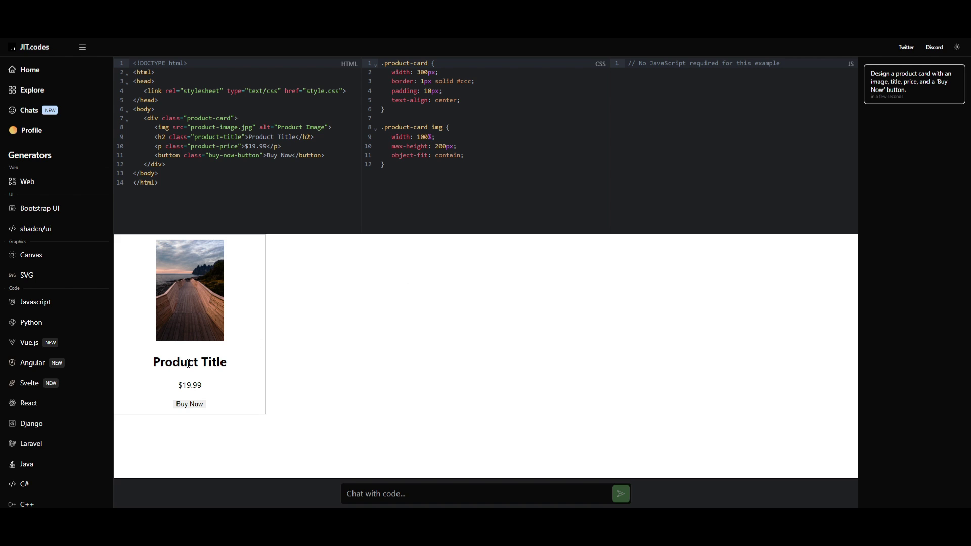
mouse_move(452, 365)
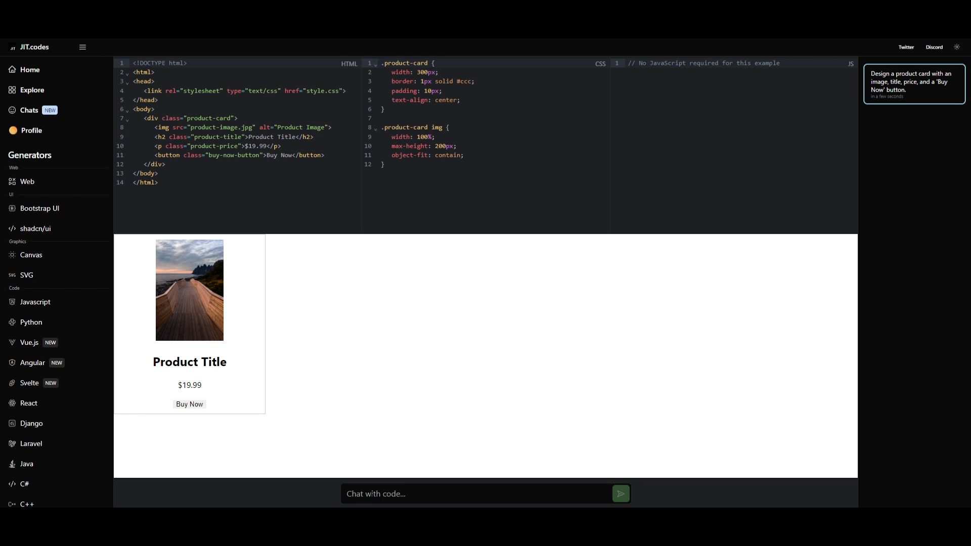
Step: Send the follow-up request 'change the product title to canvas'
text(change the product title to)
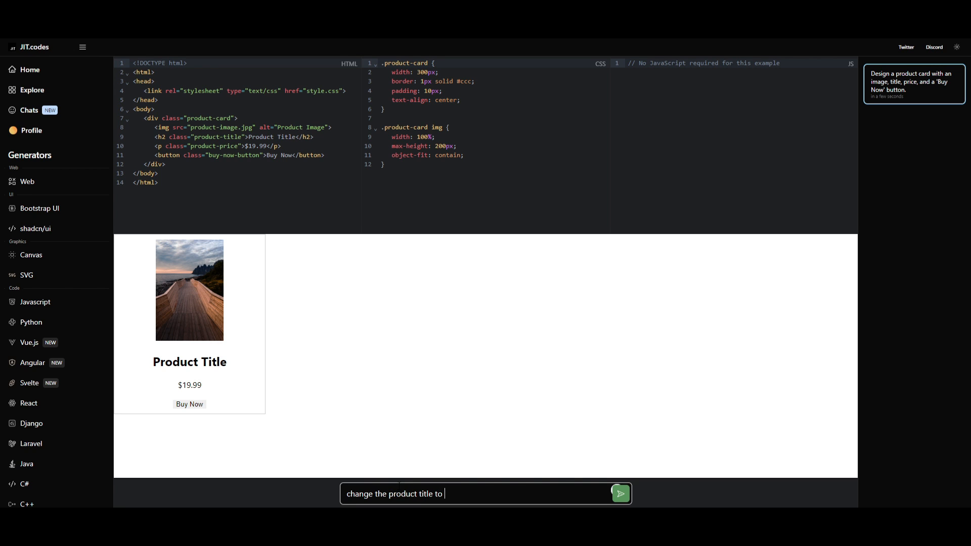
text(canvas)
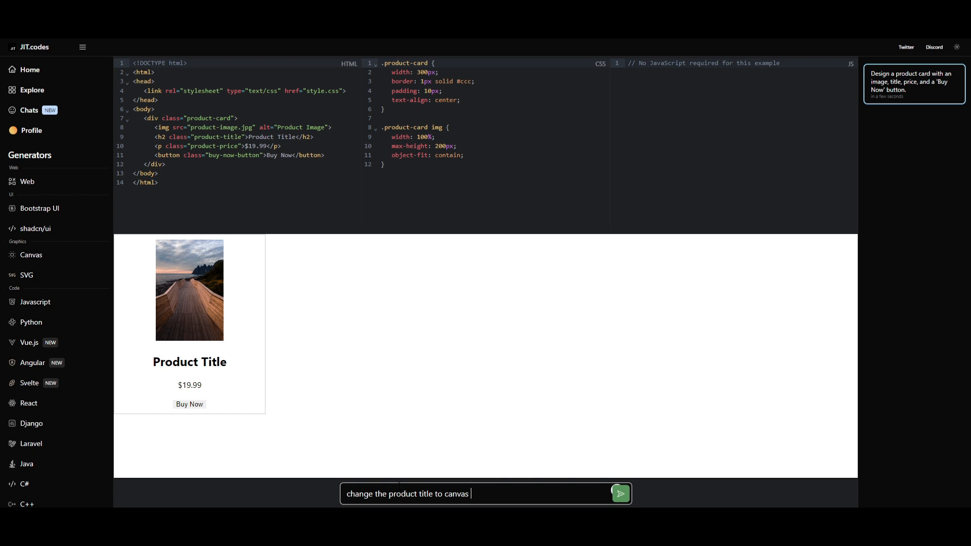
click(620, 493)
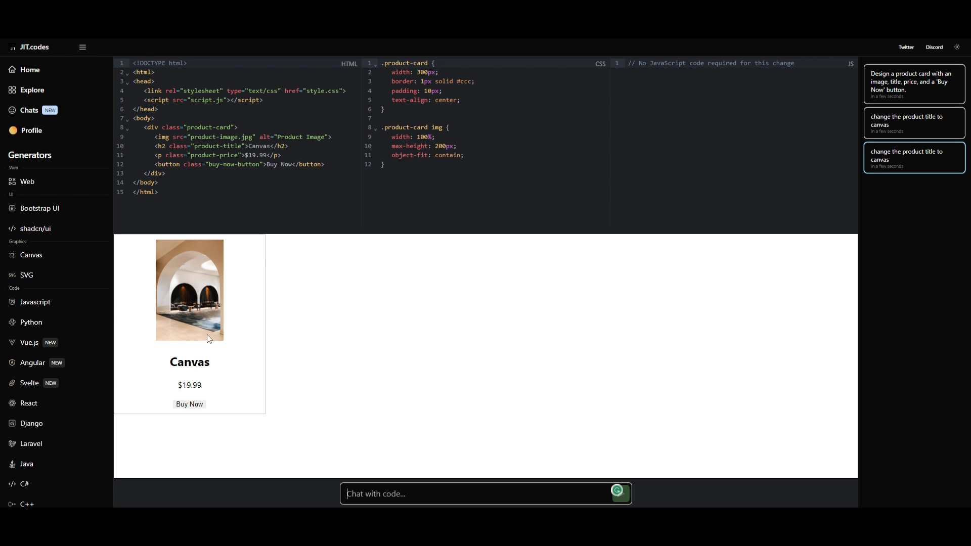
mouse_move(258, 356)
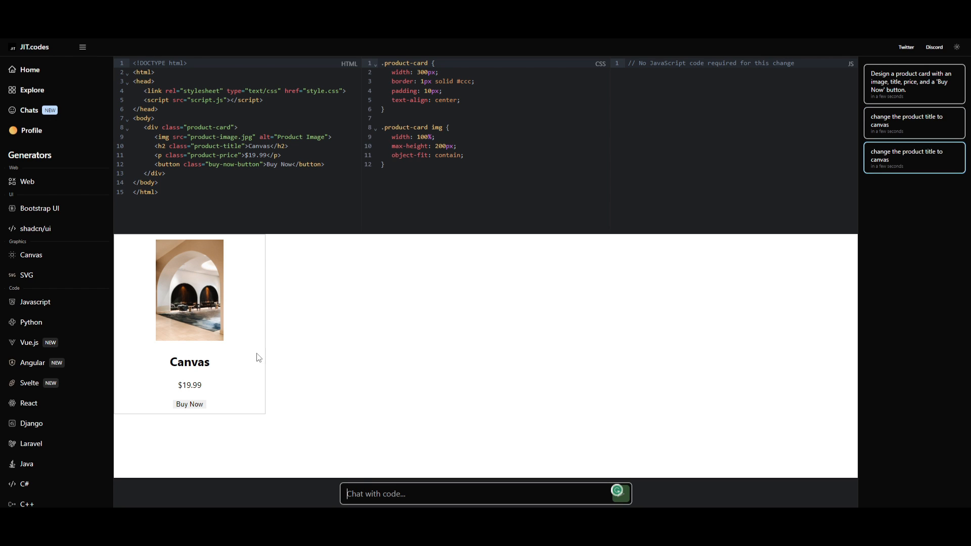
mouse_move(168, 338)
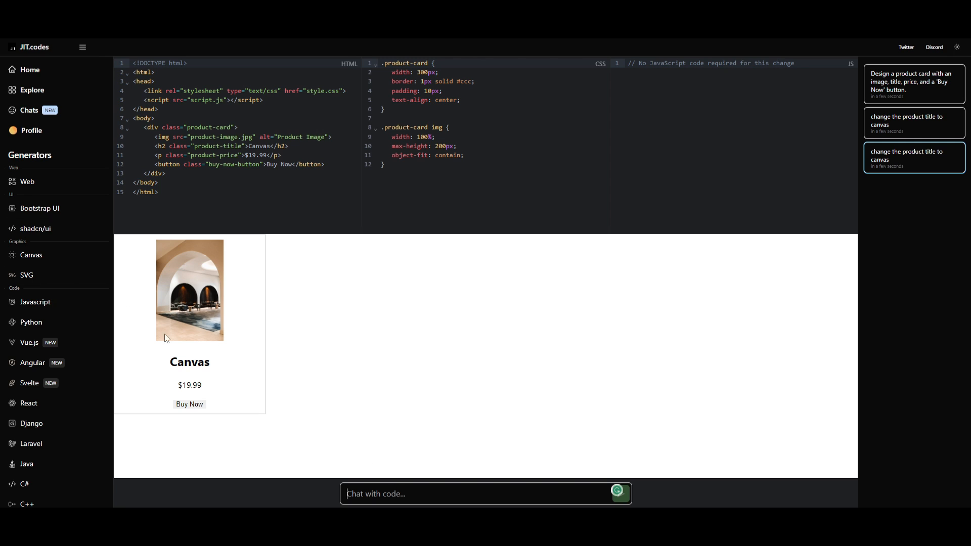
mouse_move(187, 292)
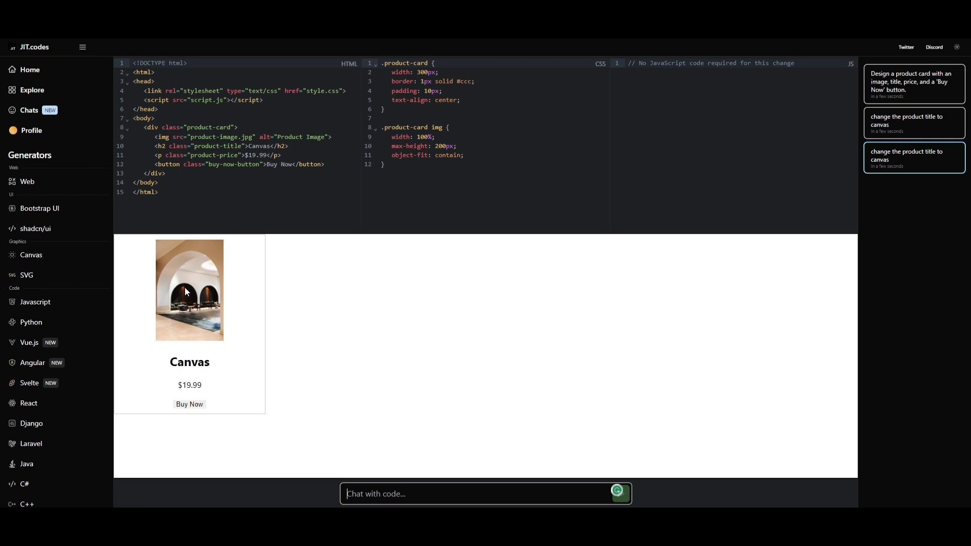
mouse_move(546, 377)
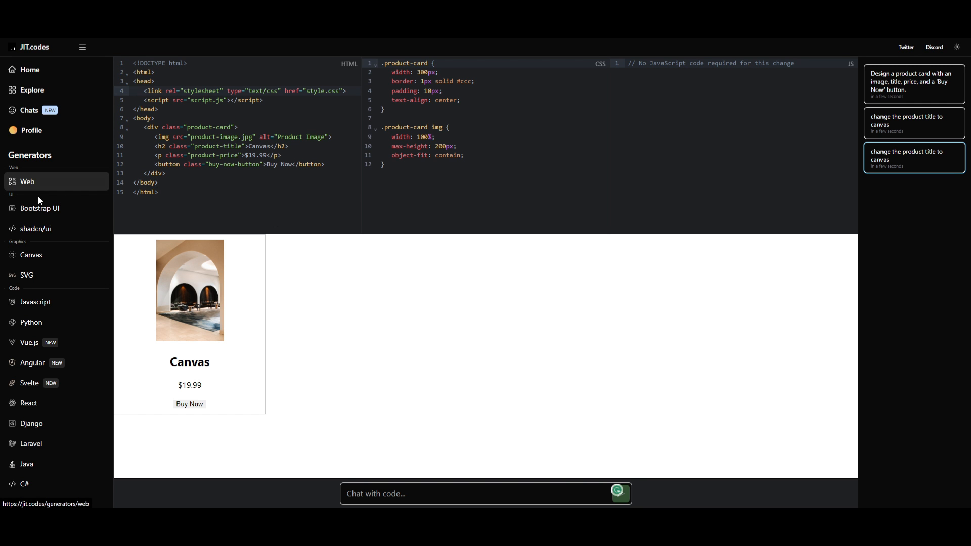
Step: Open the Bootstrap UI generator from the left sidebar
click(39, 208)
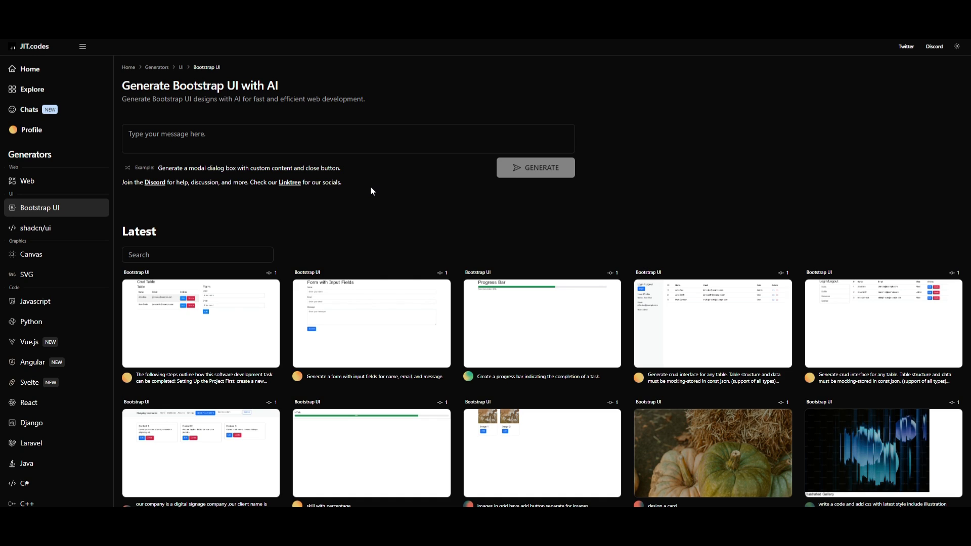
mouse_move(460, 118)
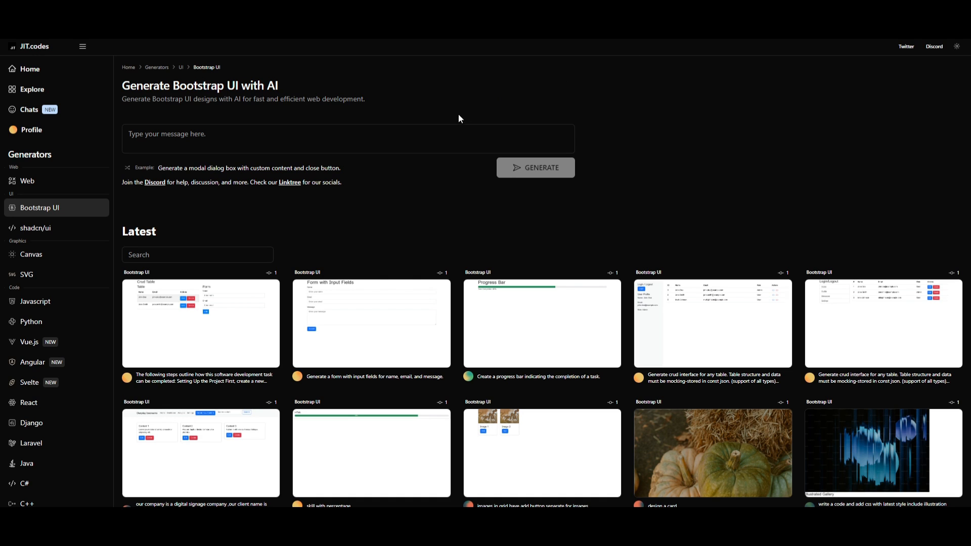
mouse_move(384, 336)
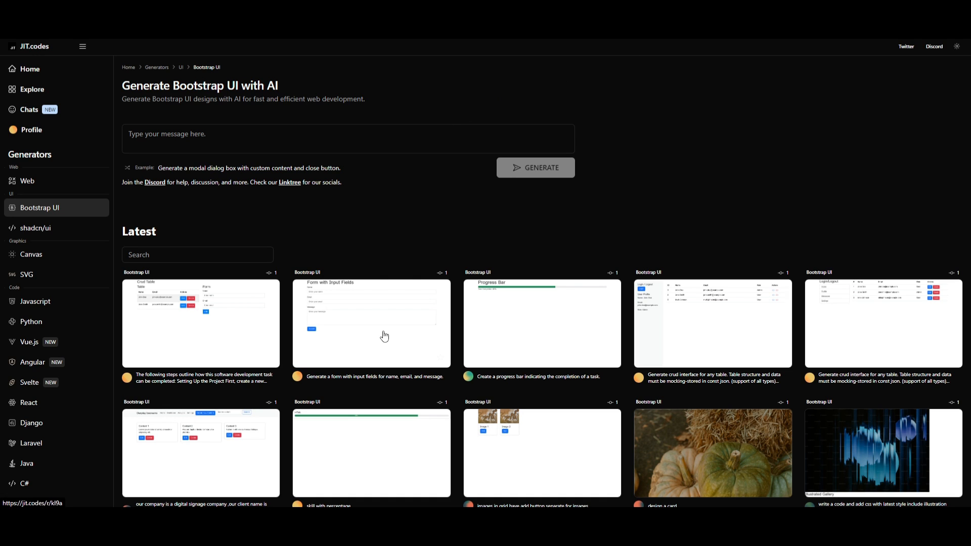
Step: Open the 'Form with Input Fields' Bootstrap creation and show its HTML source
click(385, 336)
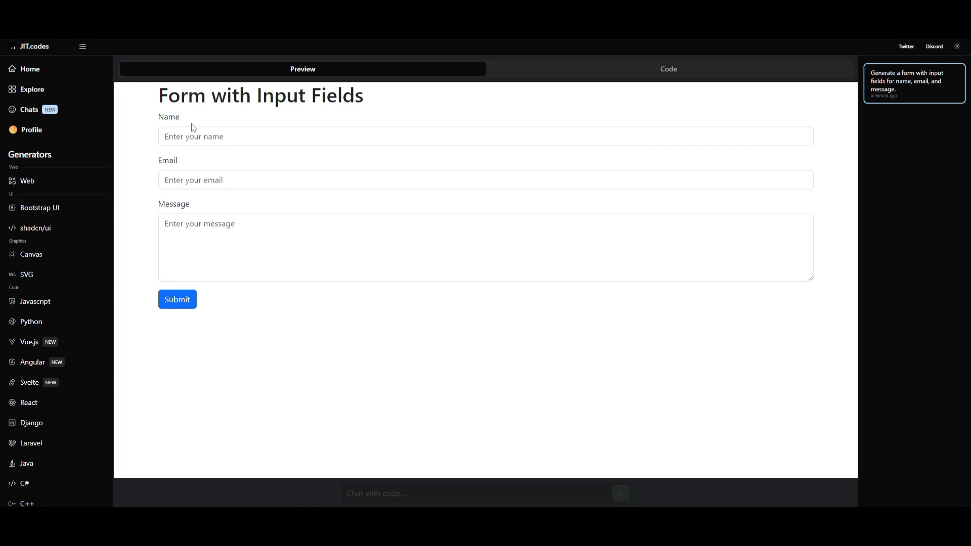
mouse_move(908, 96)
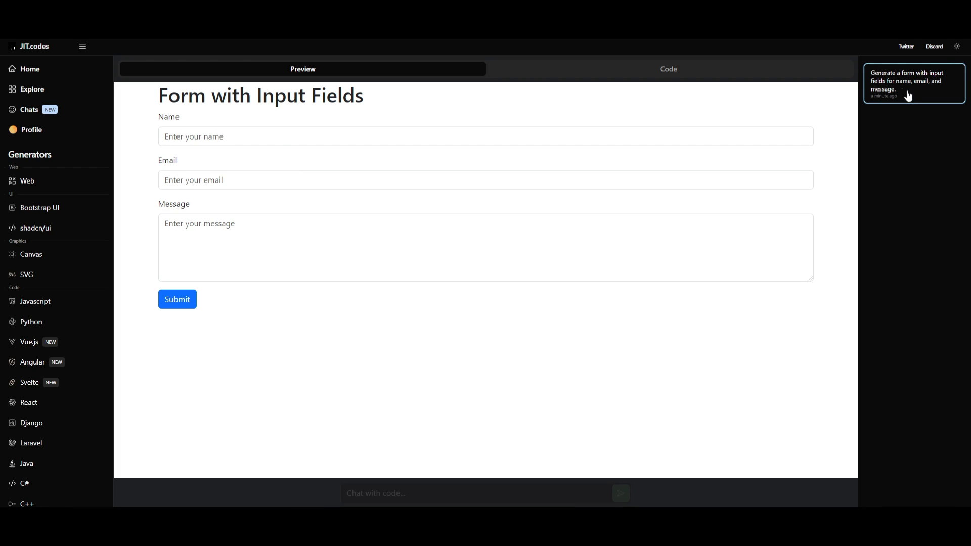
mouse_move(866, 77)
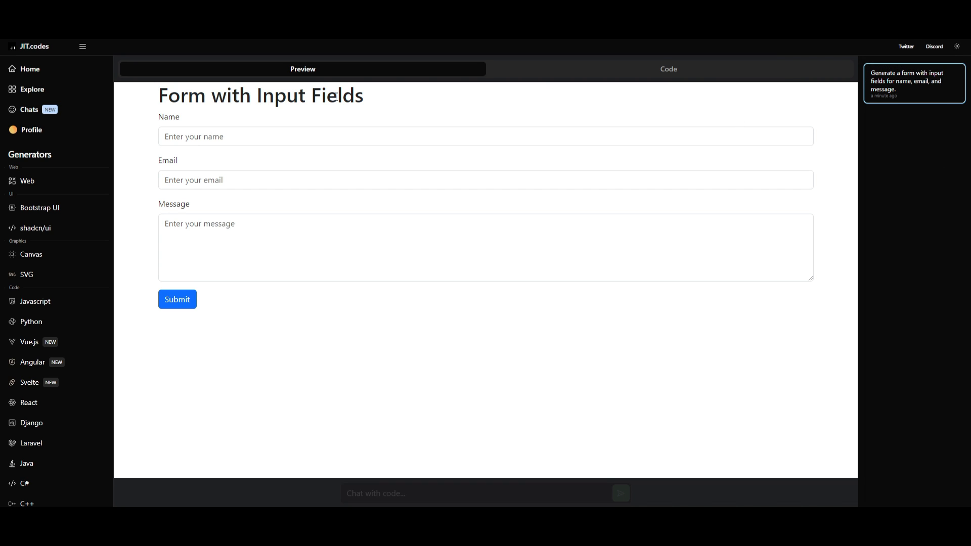
mouse_move(324, 214)
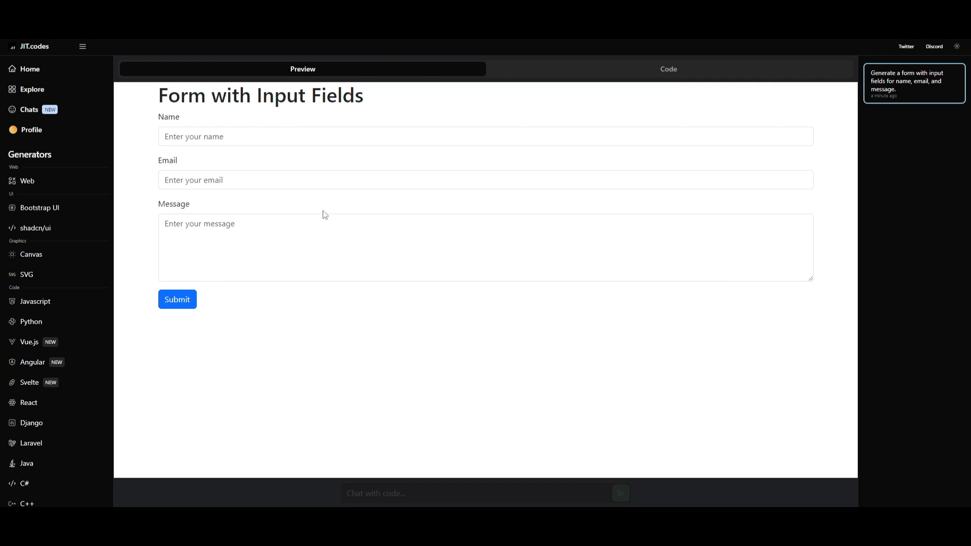
mouse_move(690, 123)
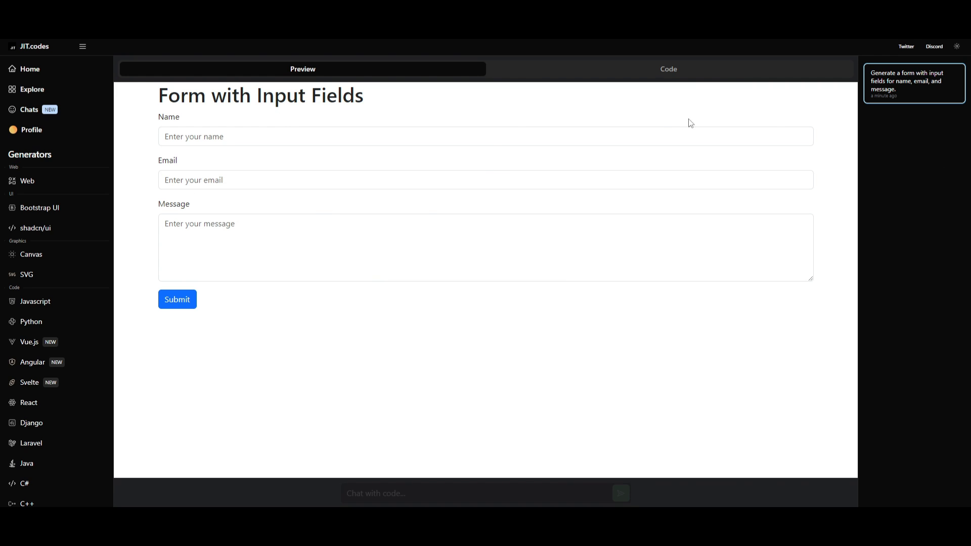
click(668, 69)
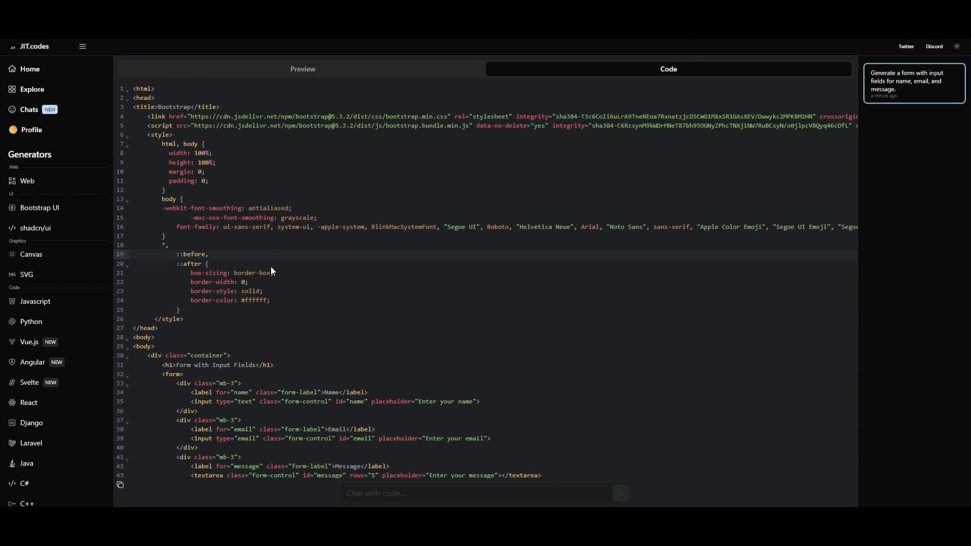
Step: Browse the Javascript and Java generator pages, return to Javascript, then head to developer chats
click(36, 199)
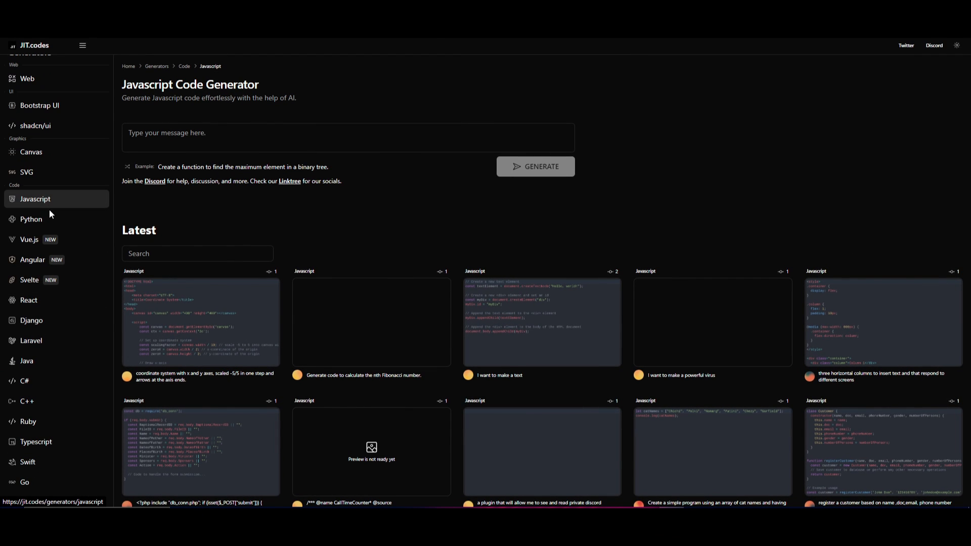
mouse_move(100, 202)
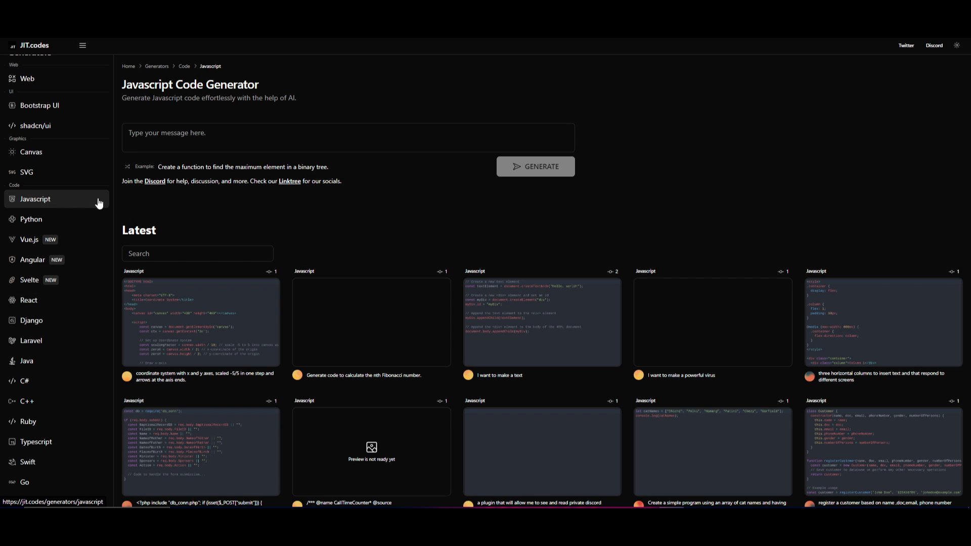
scroll(down, 3)
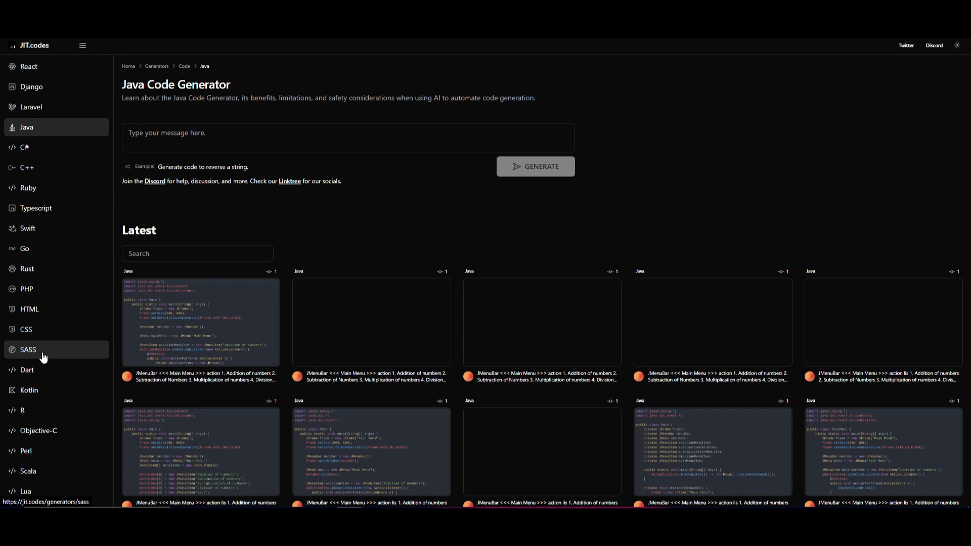
click(83, 45)
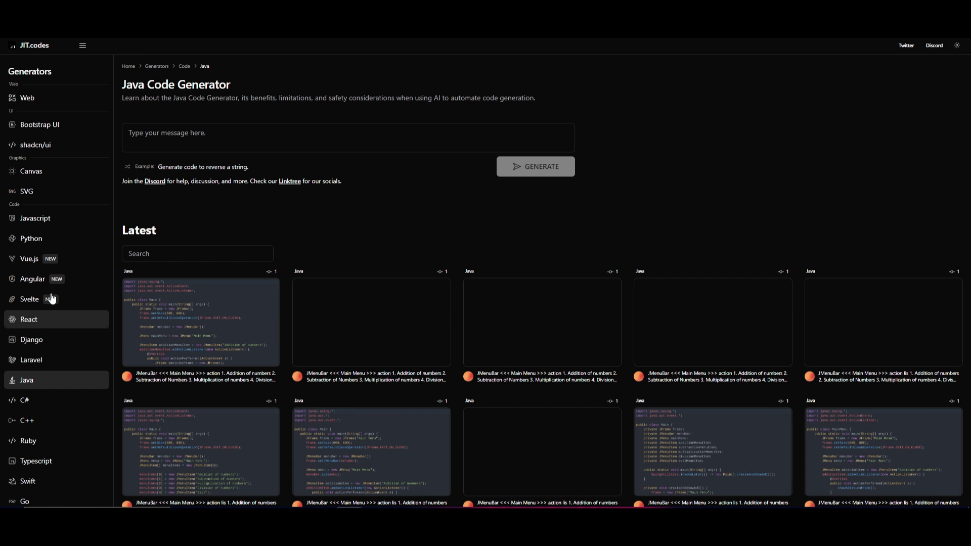
click(35, 218)
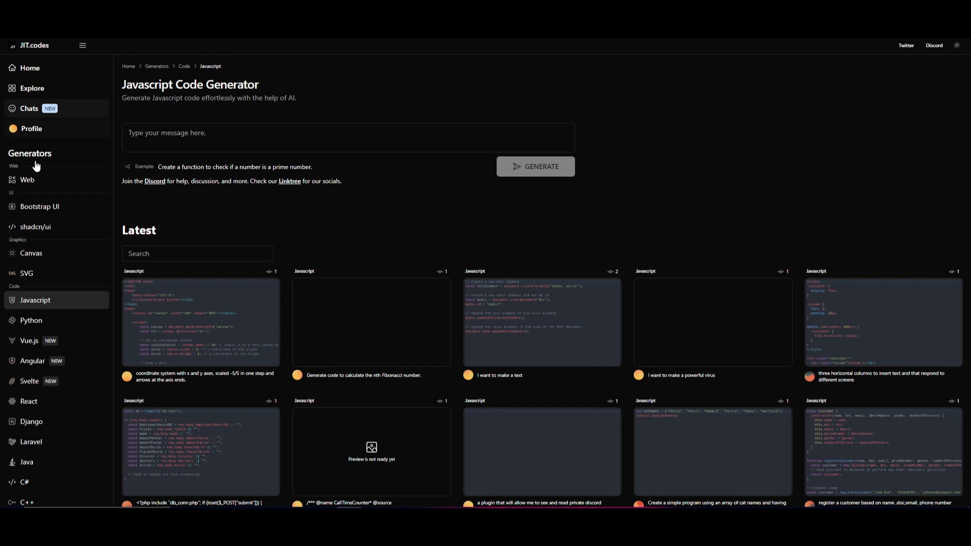
mouse_move(49, 144)
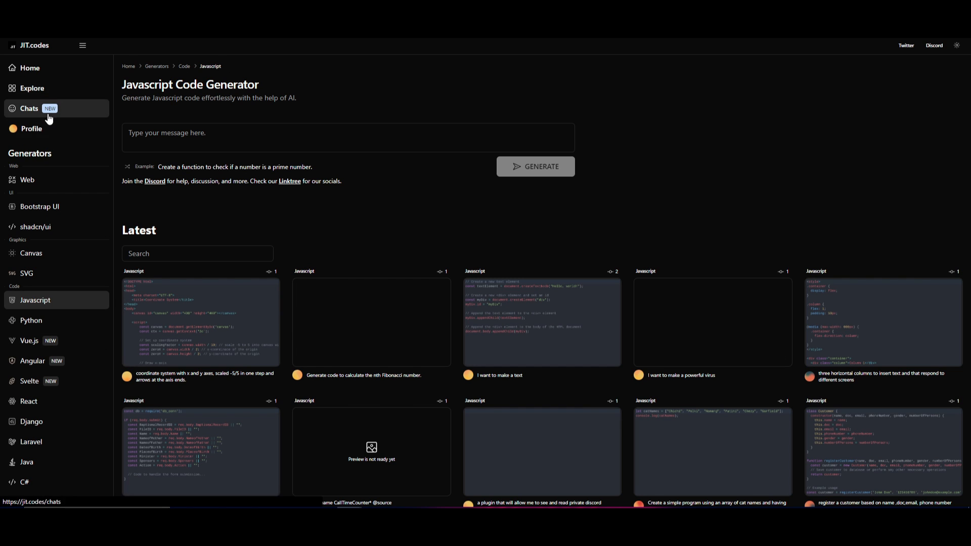
click(29, 108)
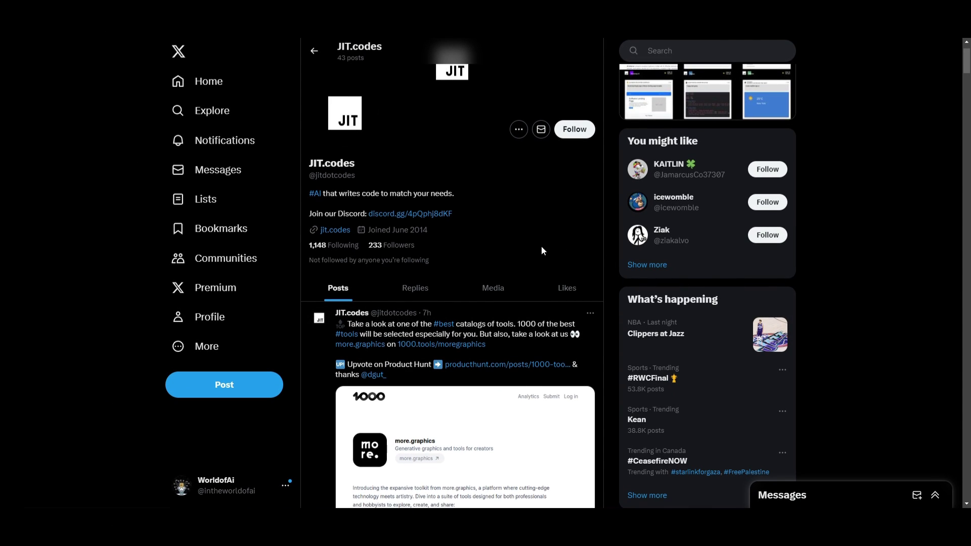
Step: Scroll the JIT.codes X timeline to the Oct 26 Temperature Converter #CodeOfTheDay post
scroll(down, 3)
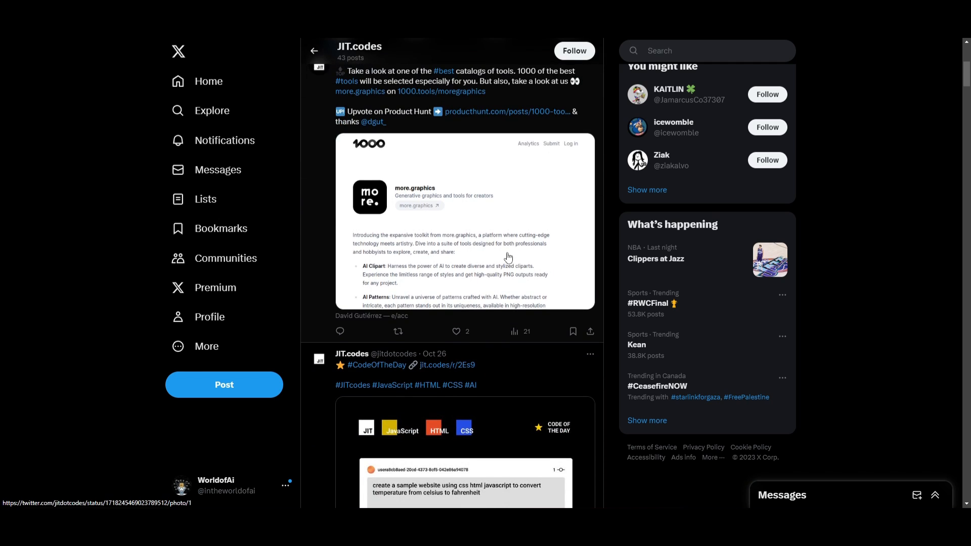
scroll(down, 3)
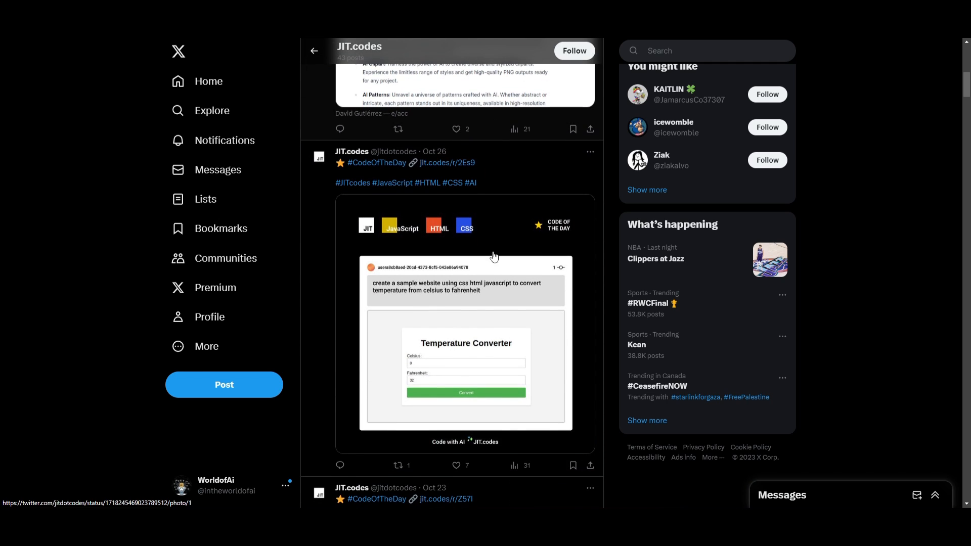
mouse_move(434, 118)
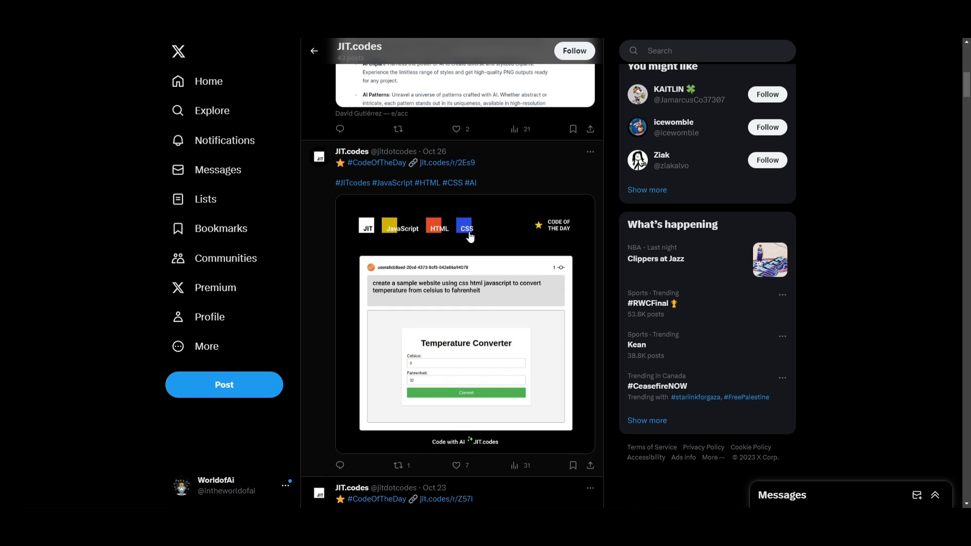
mouse_move(406, 280)
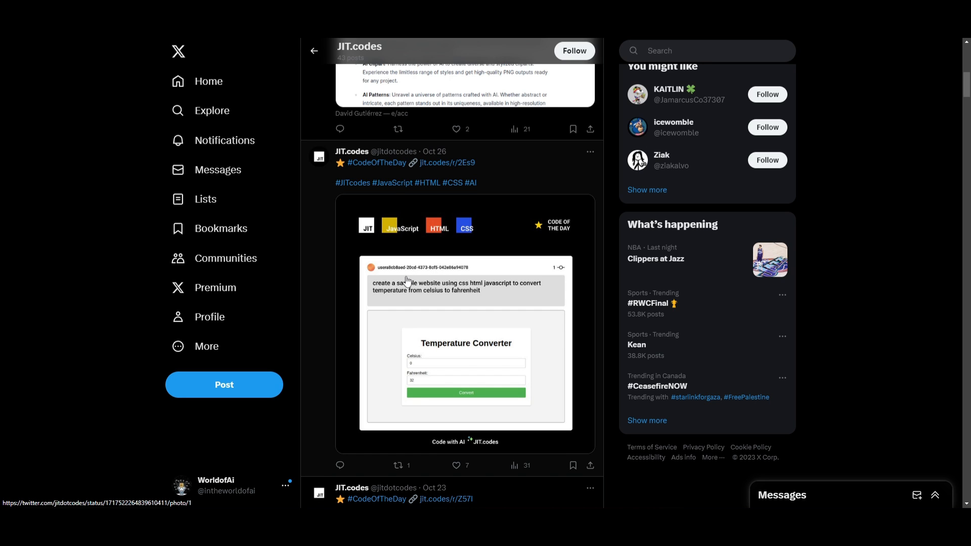
mouse_move(386, 287)
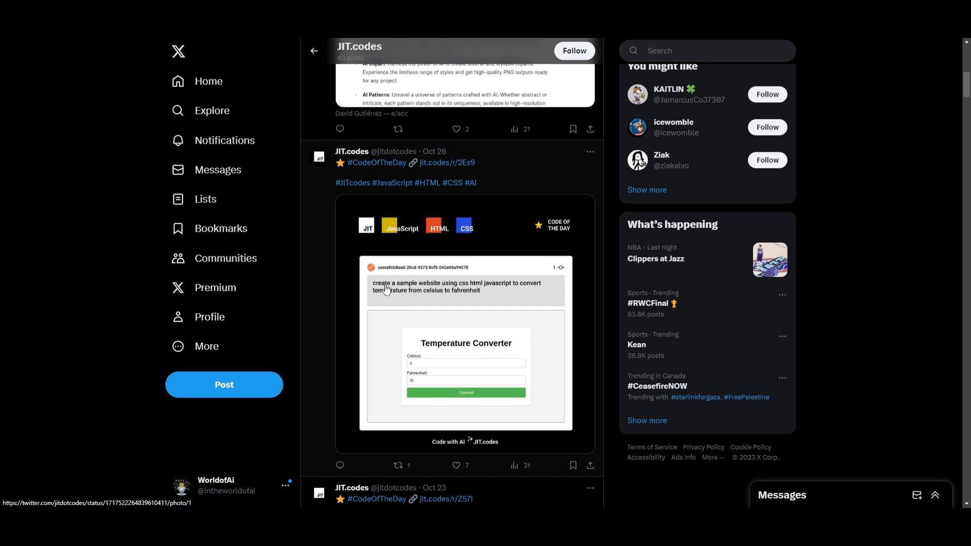
mouse_move(398, 292)
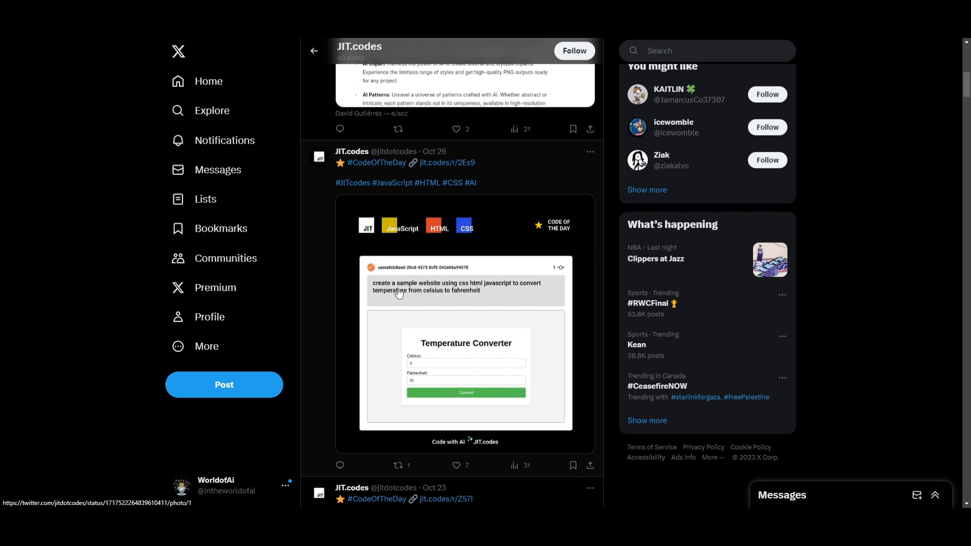
scroll(down, 3)
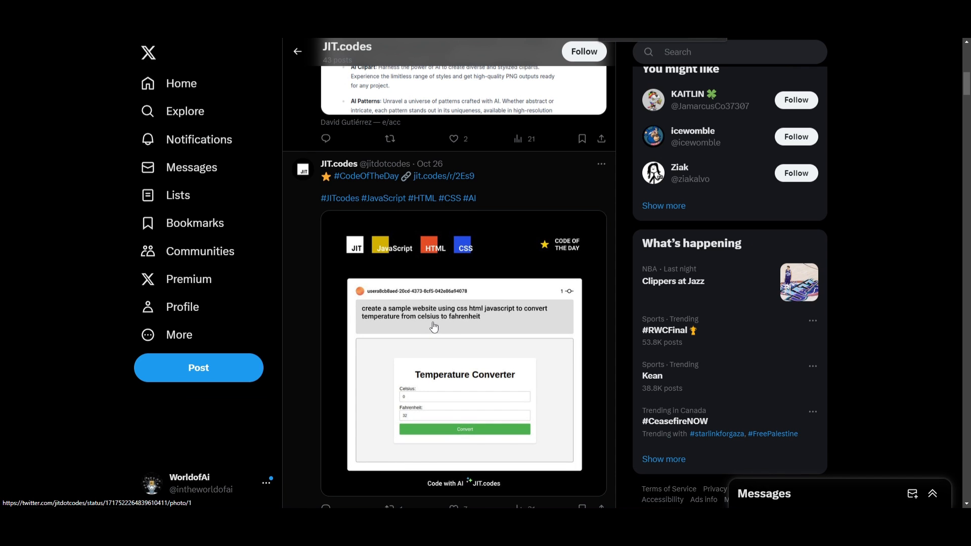
mouse_move(451, 326)
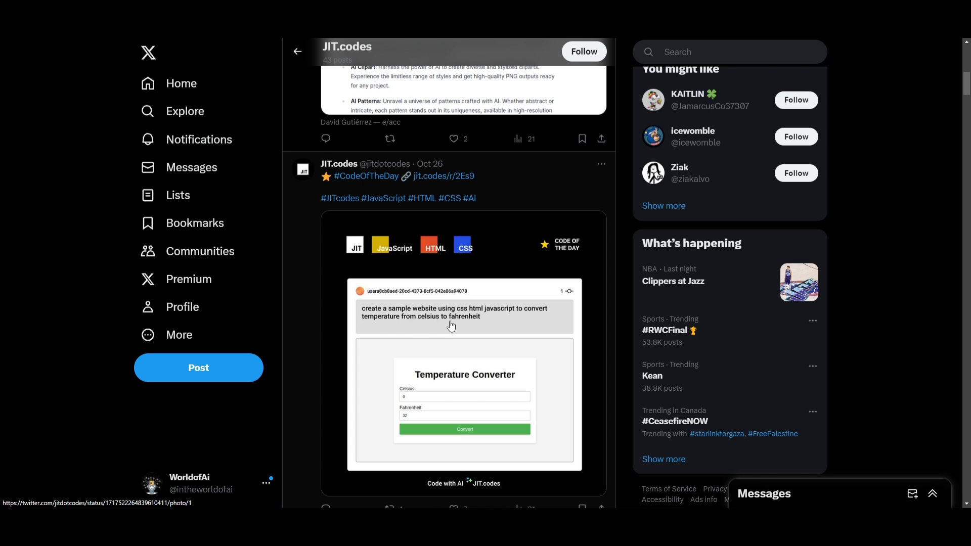
mouse_move(537, 322)
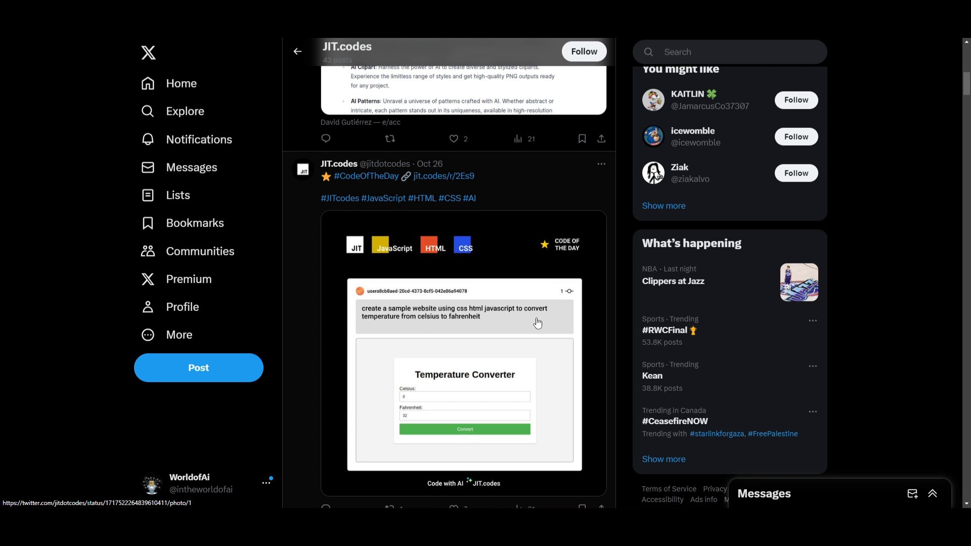
scroll(down, 3)
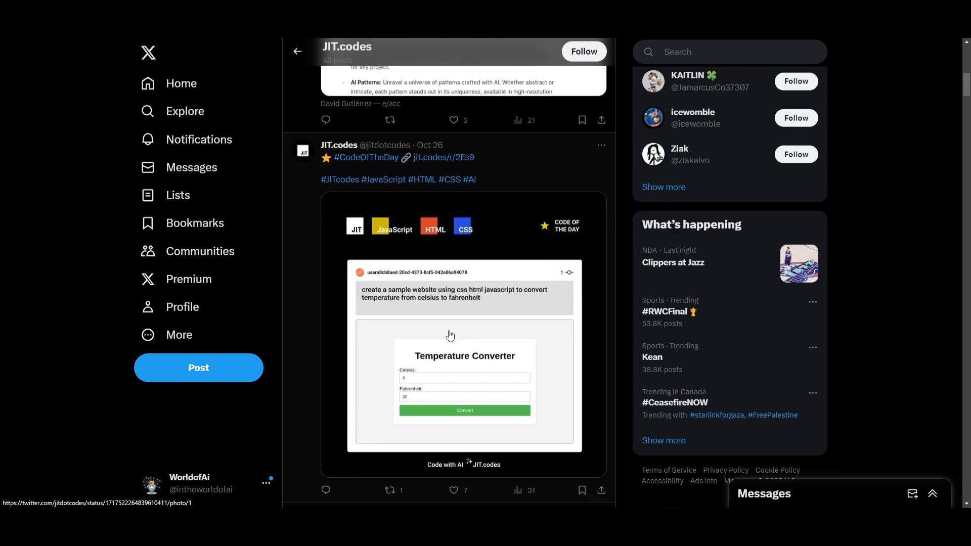
scroll(down, 3)
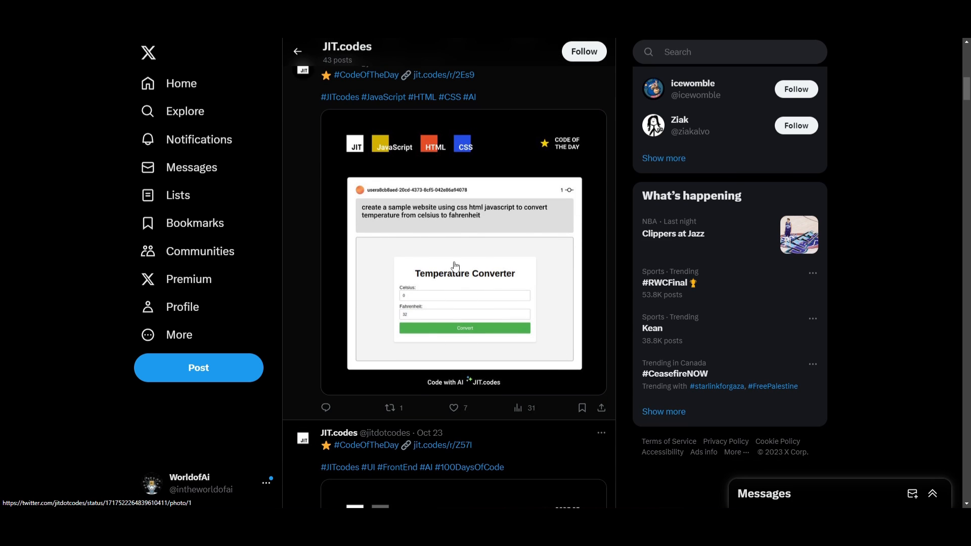
mouse_move(454, 288)
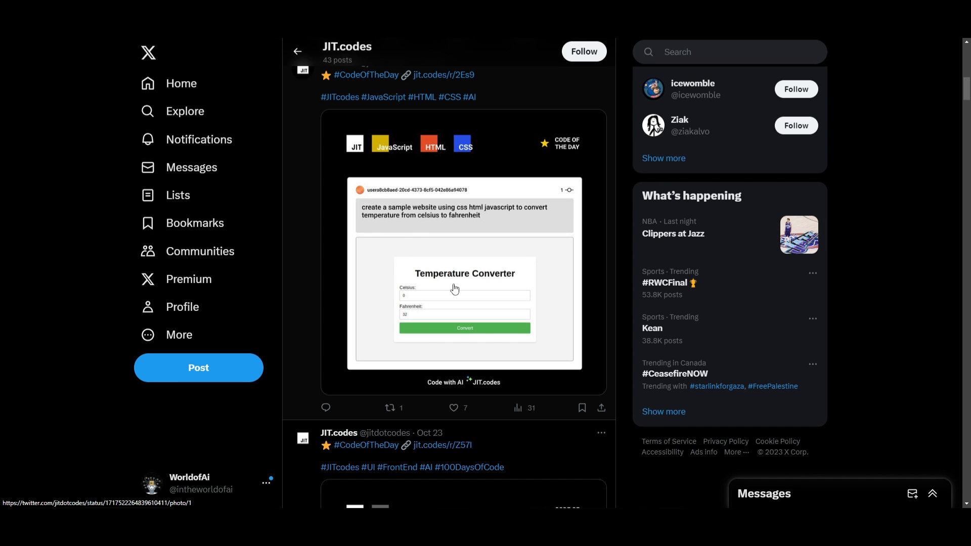
mouse_move(454, 294)
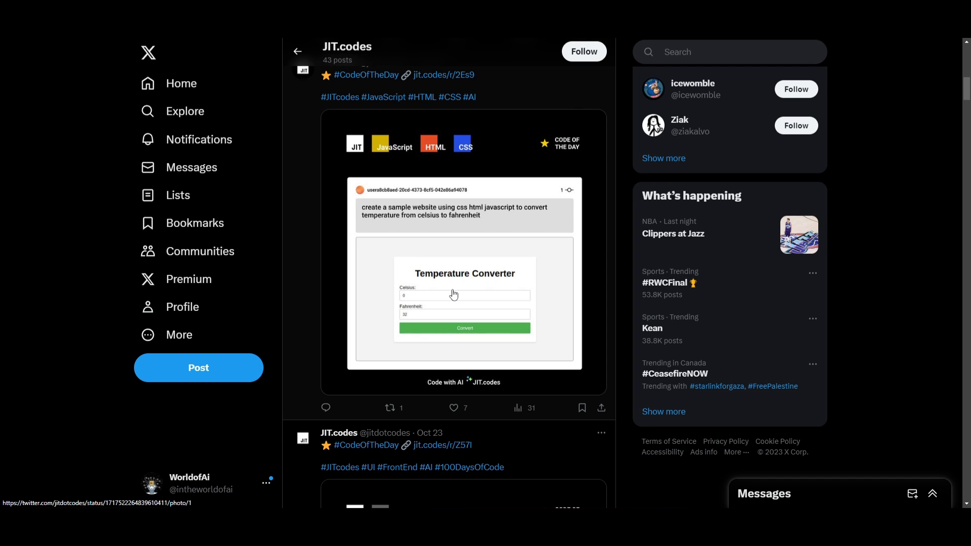
scroll(down, 3)
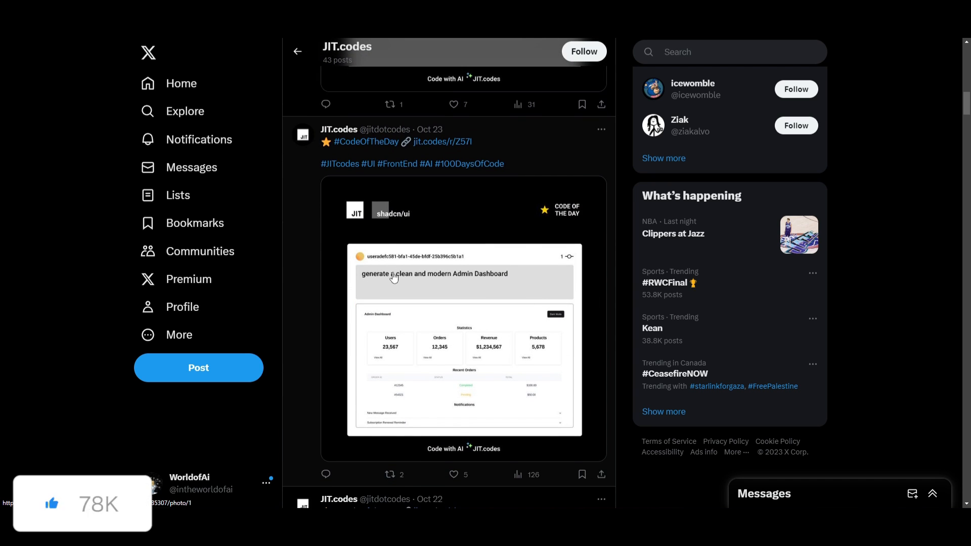
mouse_move(447, 289)
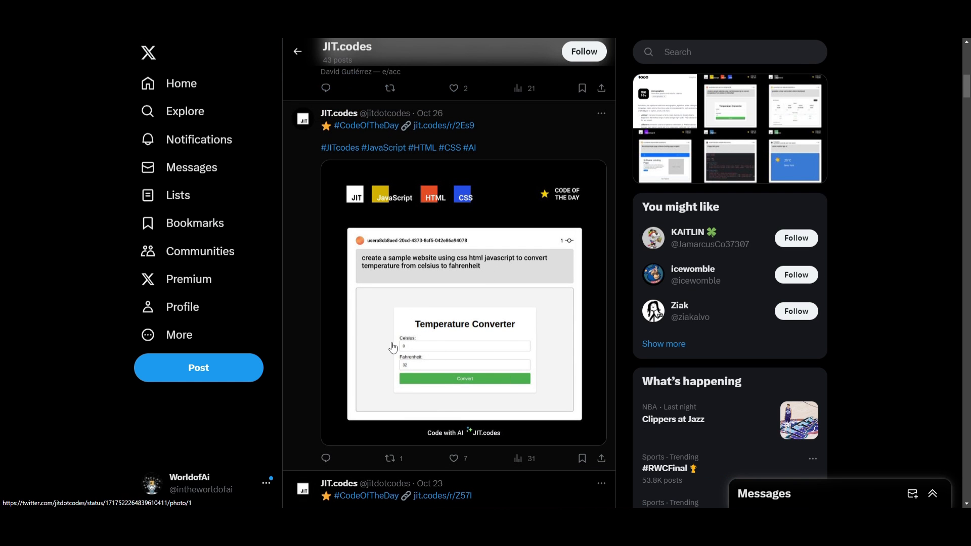
Step: Scroll past the dashboard, landing page, Flappy Bird and weather posts to the welcome animation
scroll(down, 3)
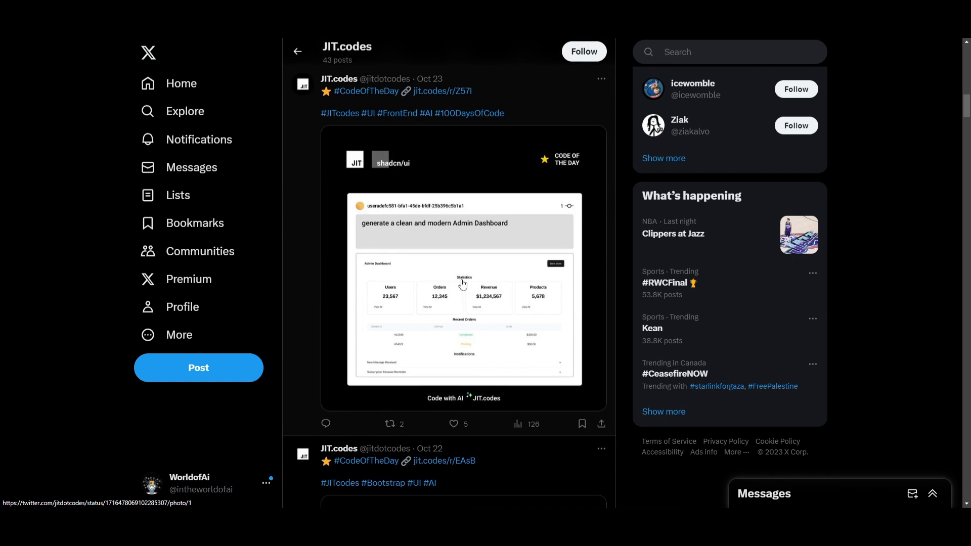
scroll(down, 3)
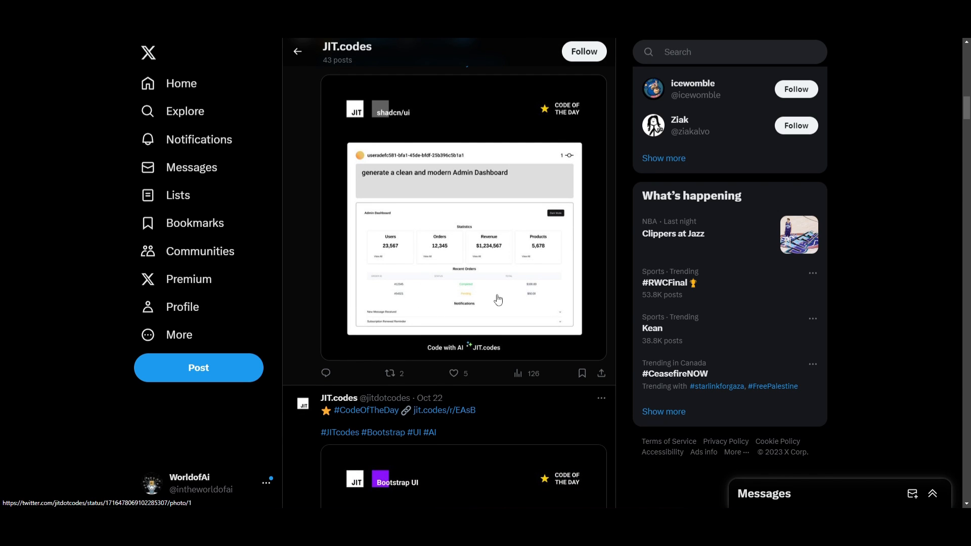
scroll(down, 3)
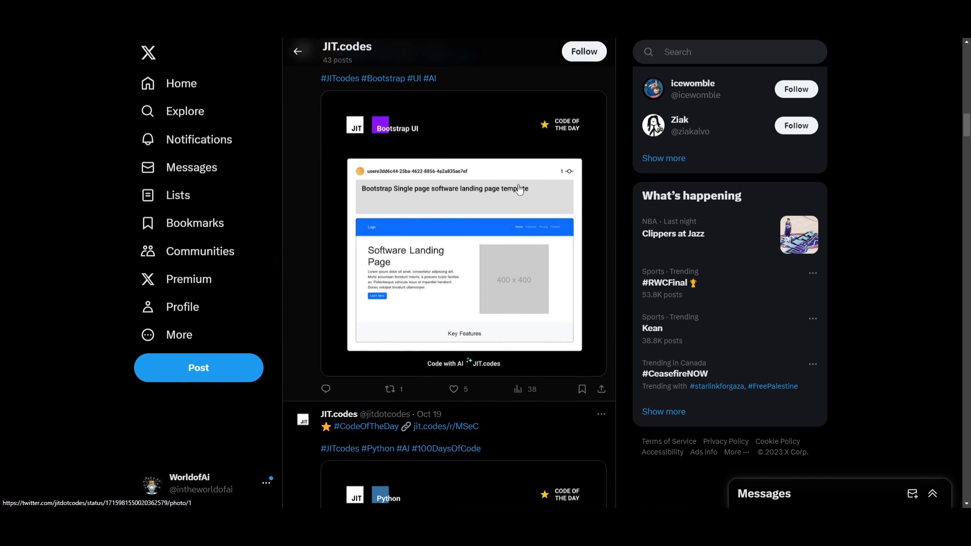
scroll(down, 3)
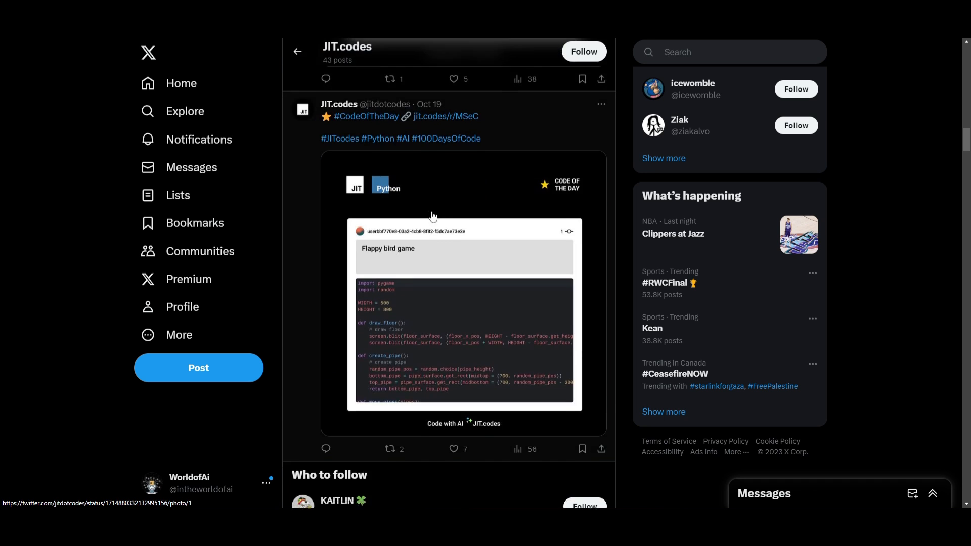
scroll(down, 3)
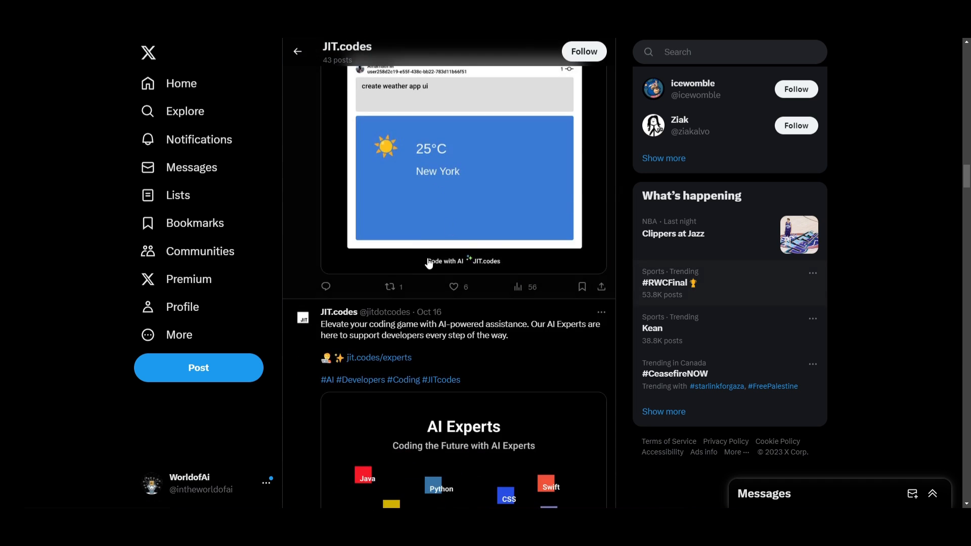
scroll(down, 3)
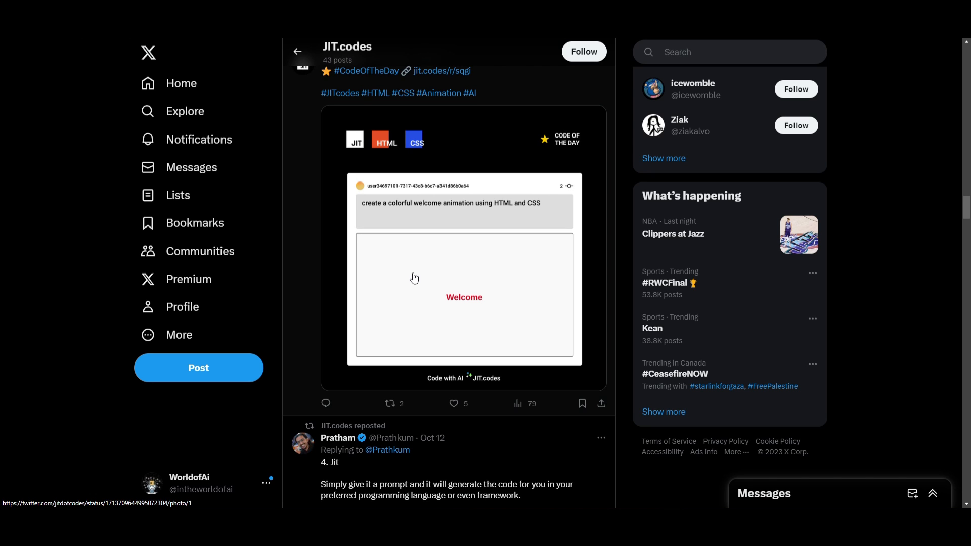
mouse_move(618, 108)
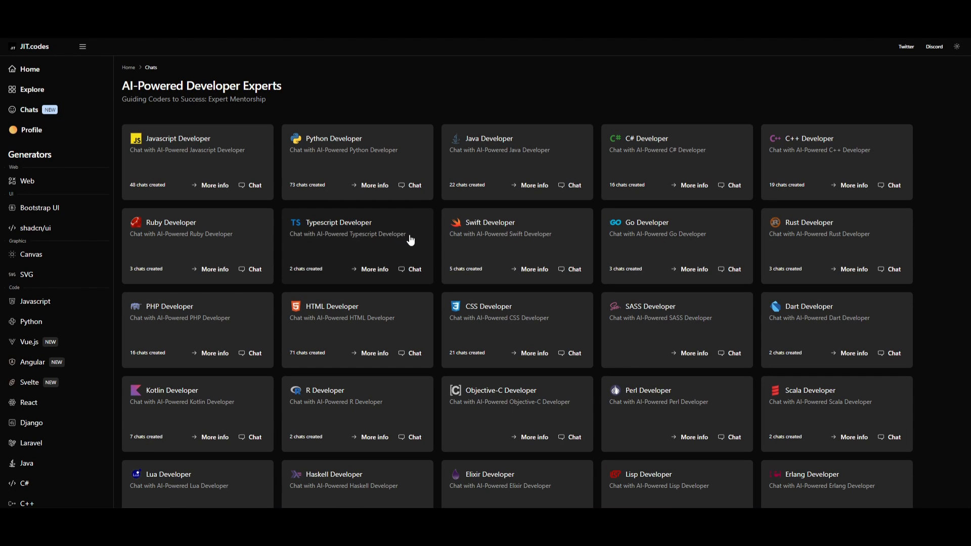
mouse_move(445, 267)
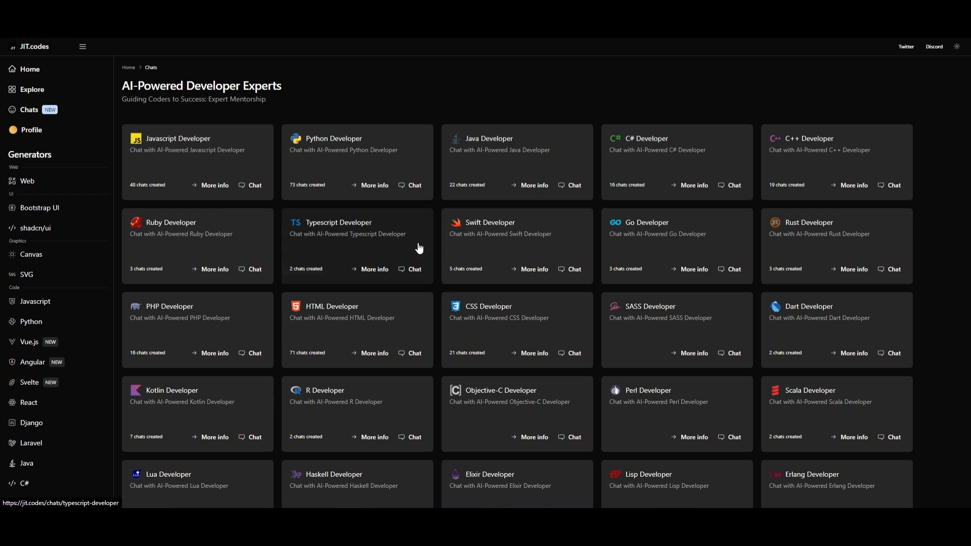
mouse_move(795, 252)
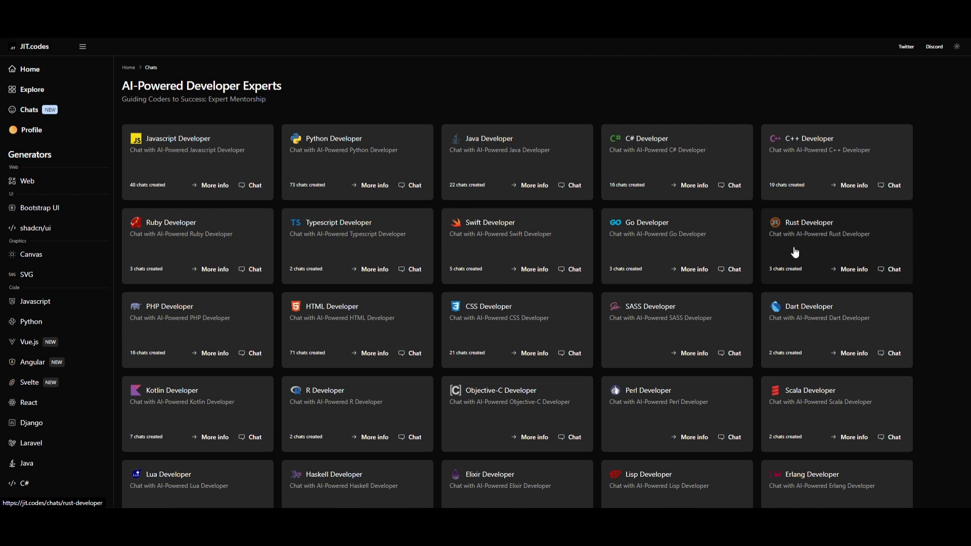
mouse_move(414, 319)
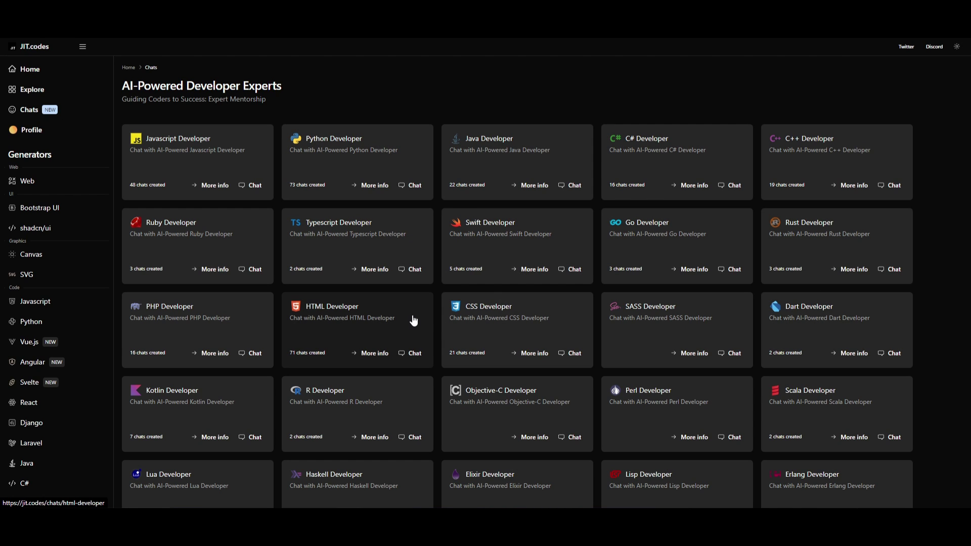
mouse_move(397, 322)
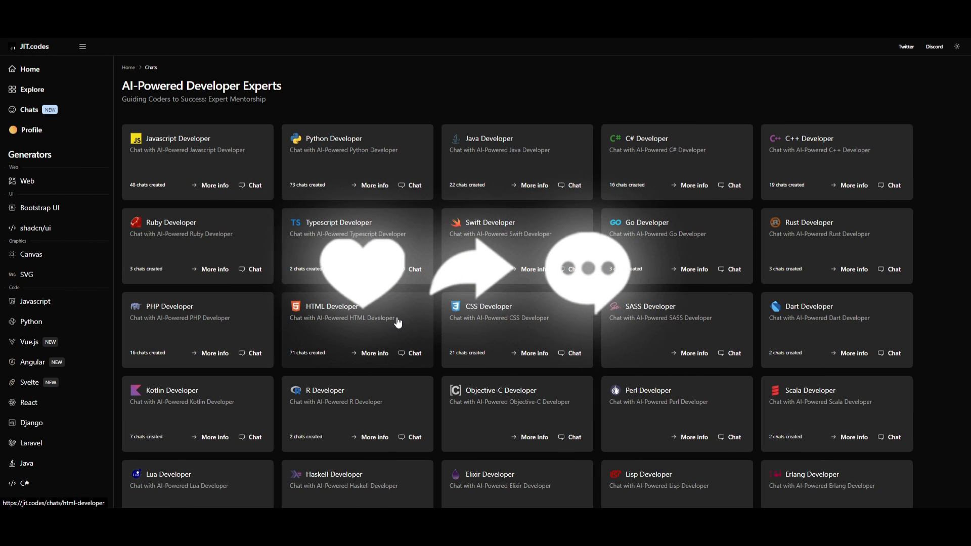
mouse_move(523, 266)
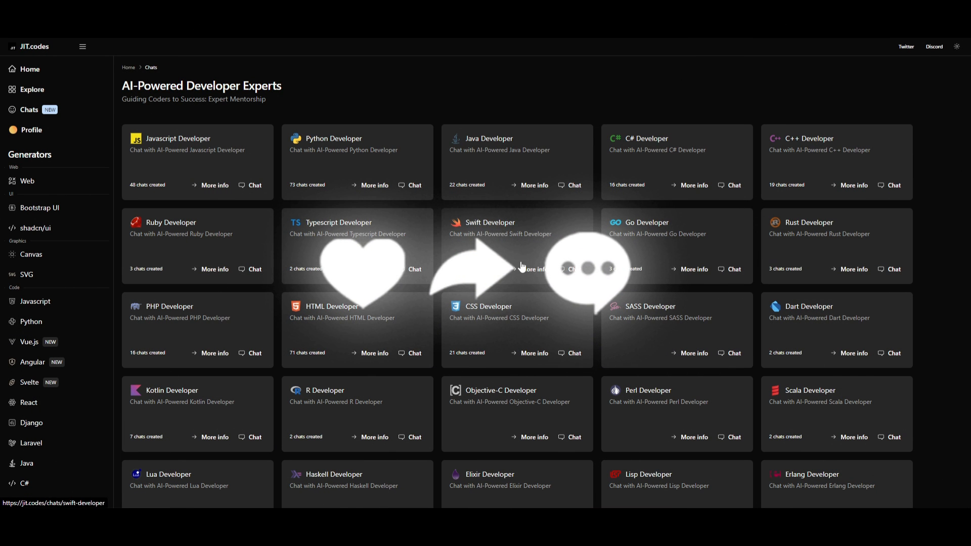
mouse_move(642, 301)
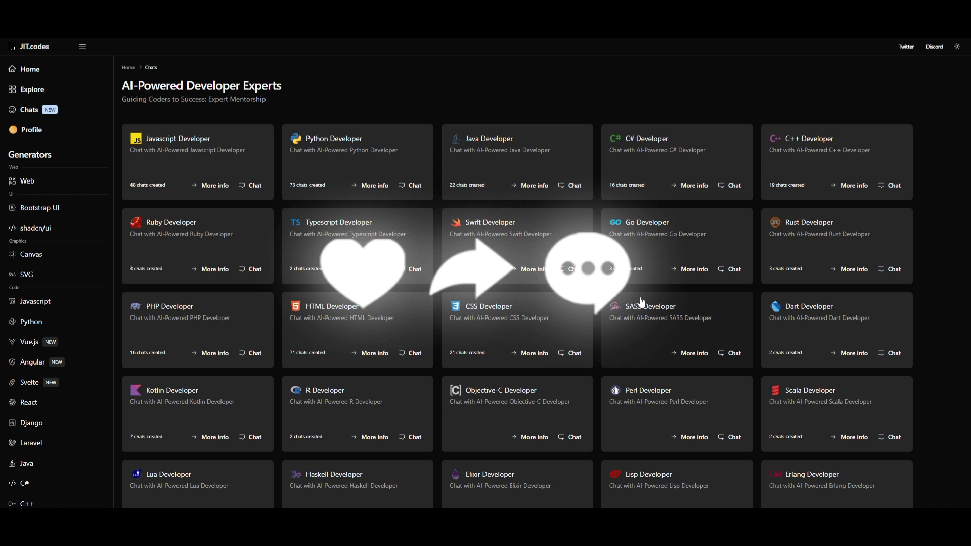
mouse_move(342, 227)
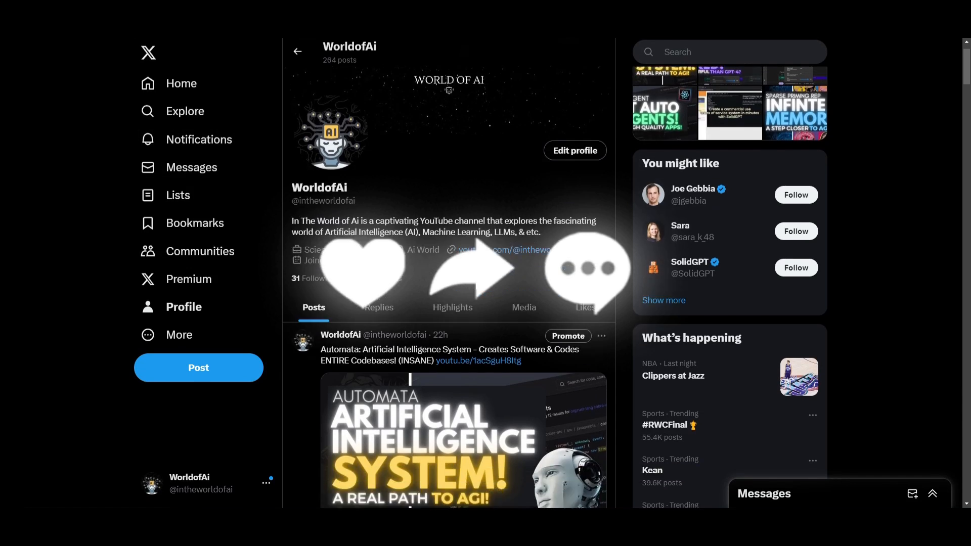
Step: Scroll through the AI-Powered Developer Experts cards, from Javascript to Erlang
scroll(down, 3)
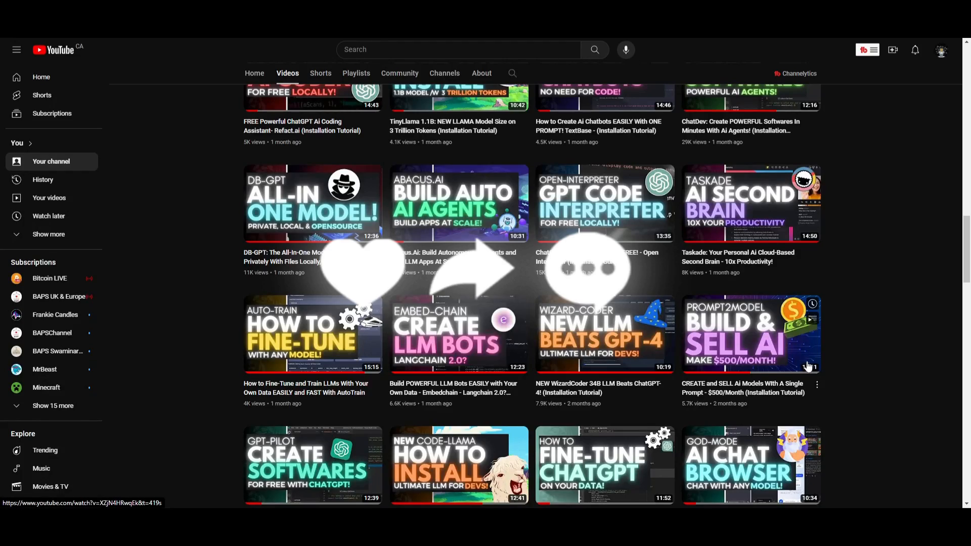
Step: Scroll the channel's Videos tab back to the newest uploads, led by the Automata video
scroll(down, 3)
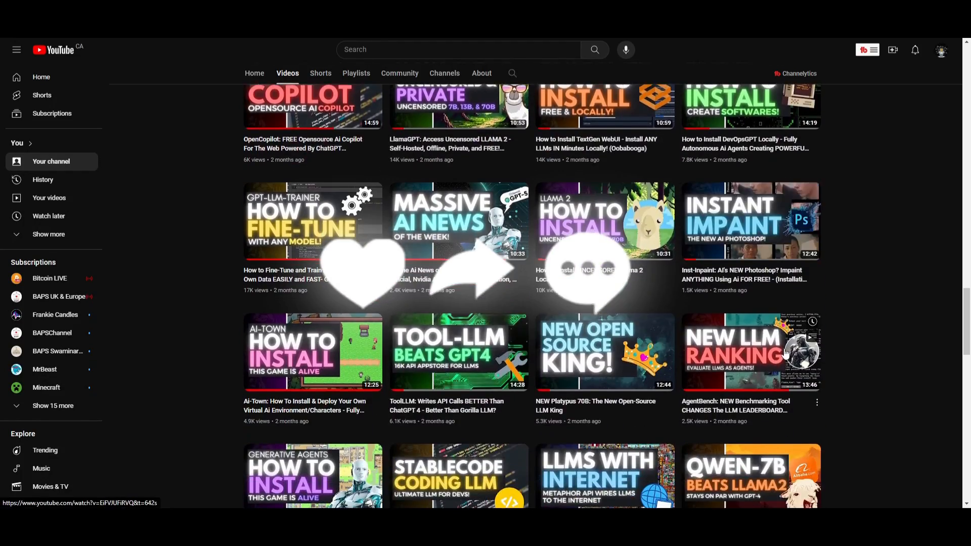
scroll(down, 3)
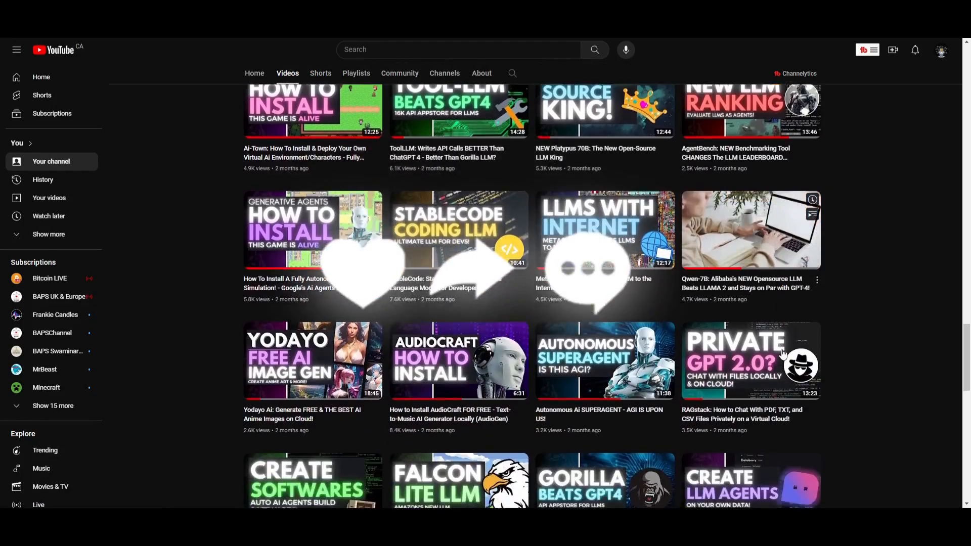
scroll(down, 3)
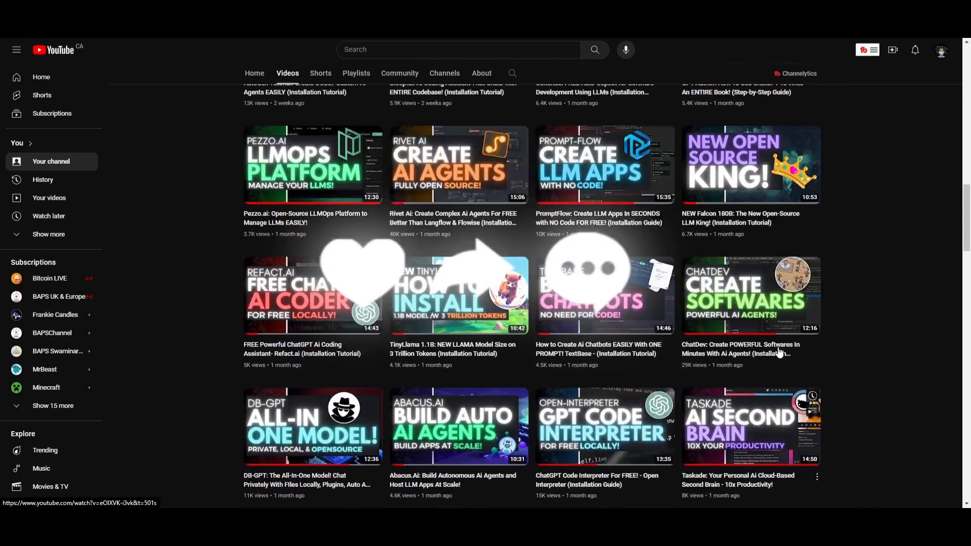
scroll(down, 3)
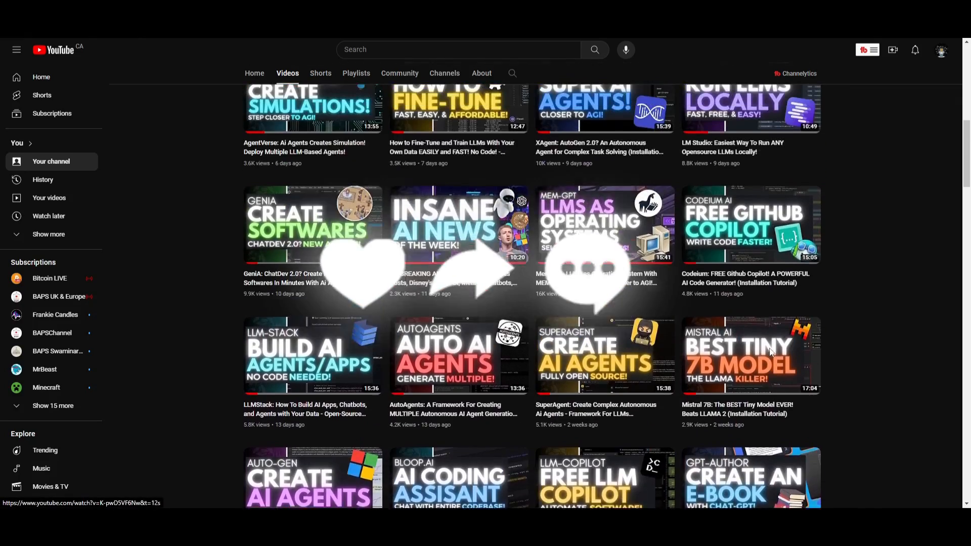
scroll(up, 3)
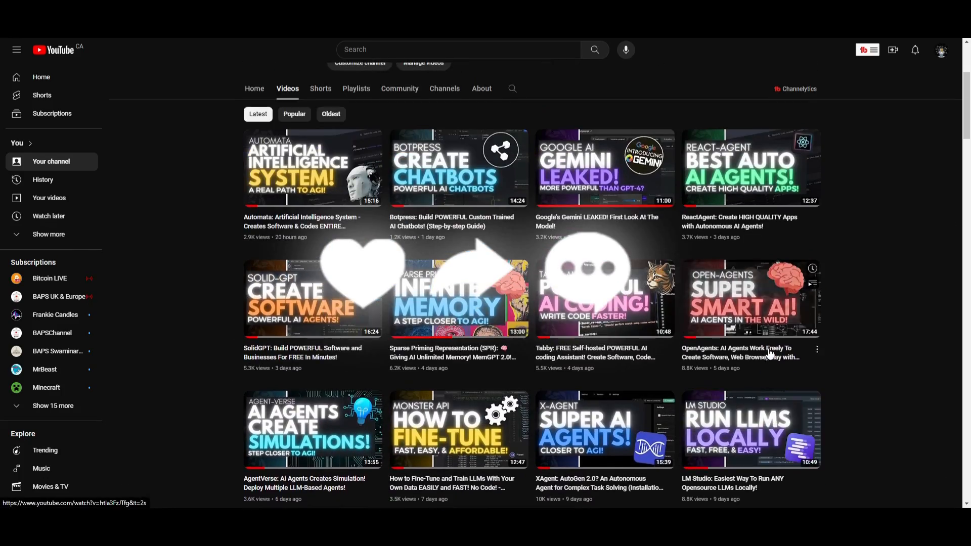